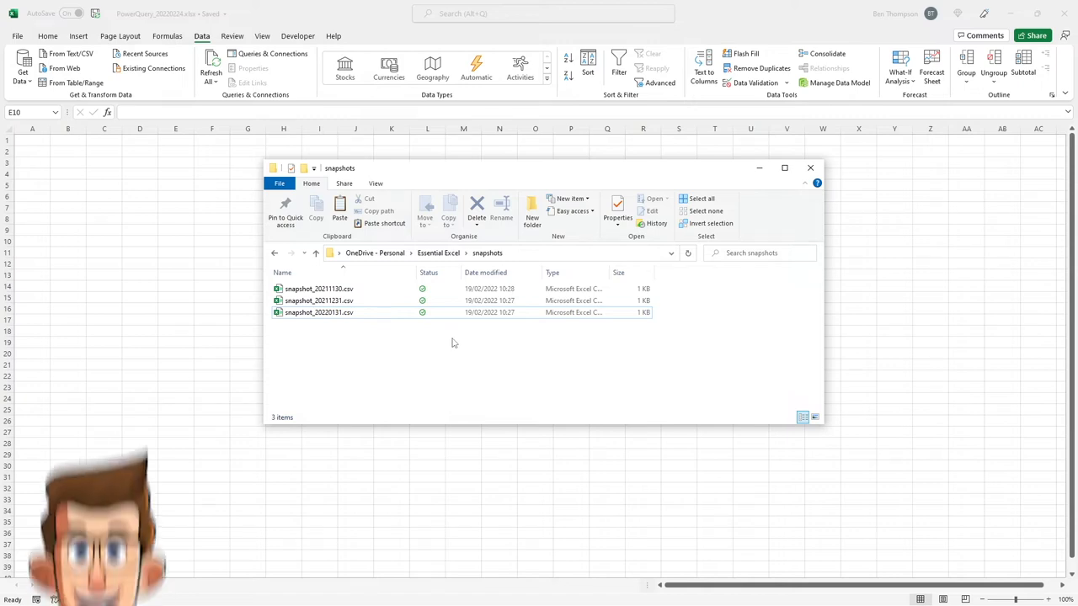
Step: Close the snapshots folder window in File Explorer
click(318, 312)
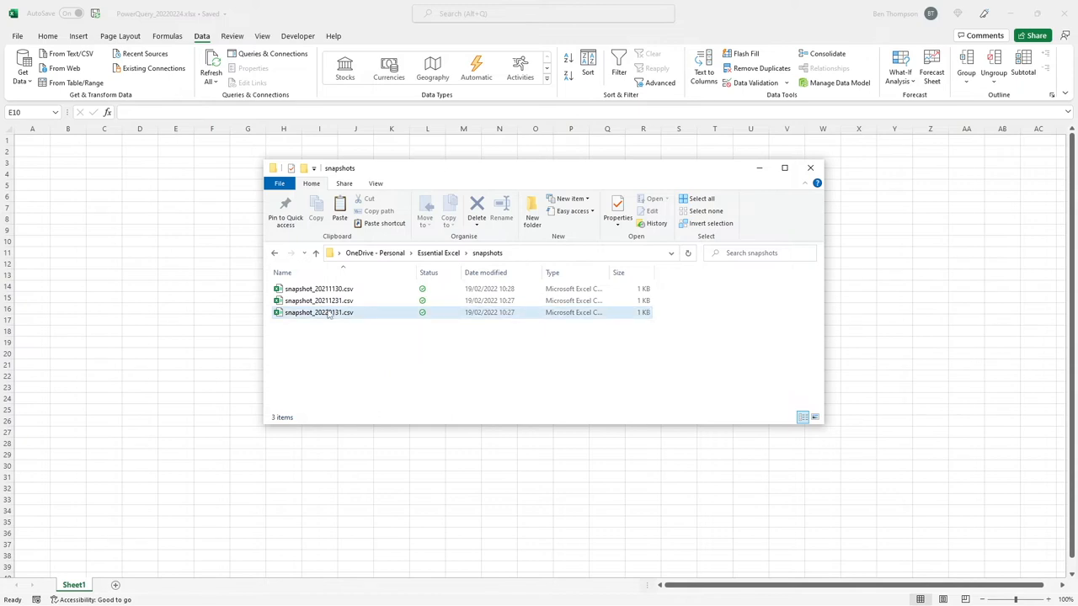
mouse_move(318, 301)
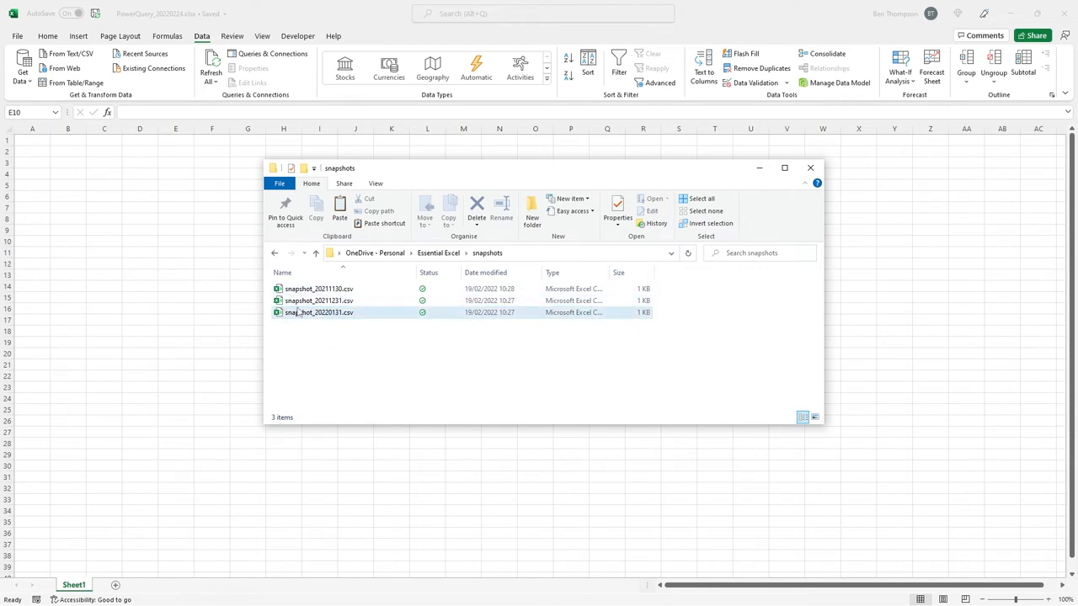
click(319, 301)
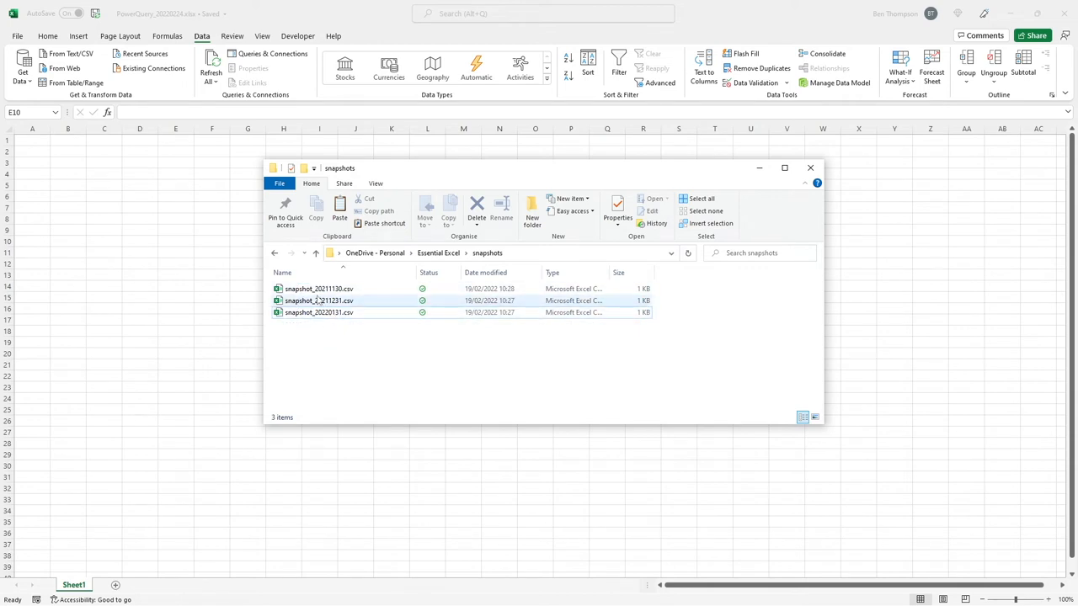
mouse_move(318, 300)
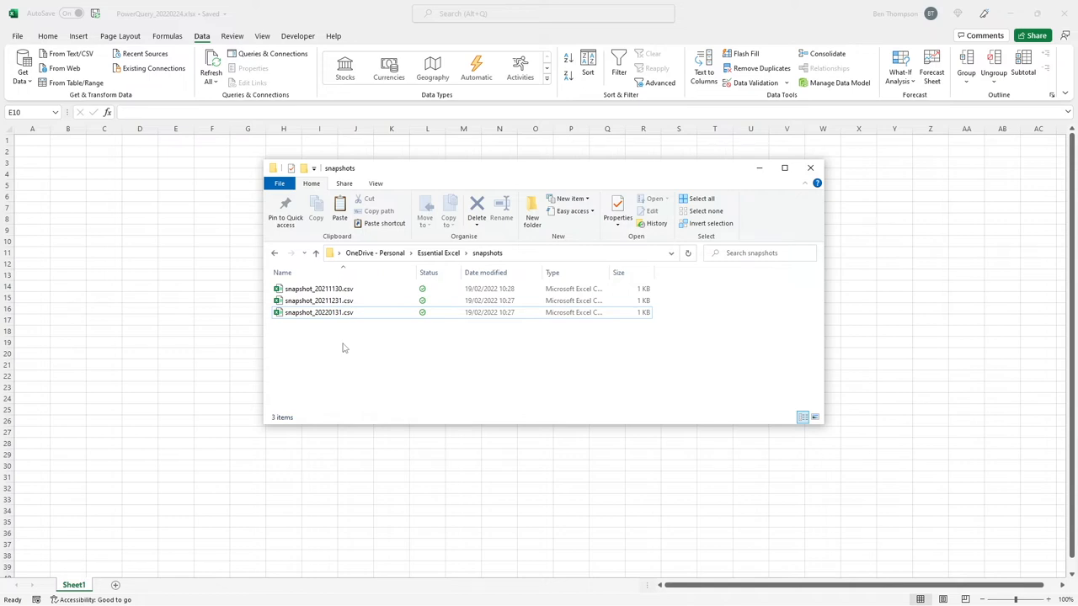
mouse_move(376, 348)
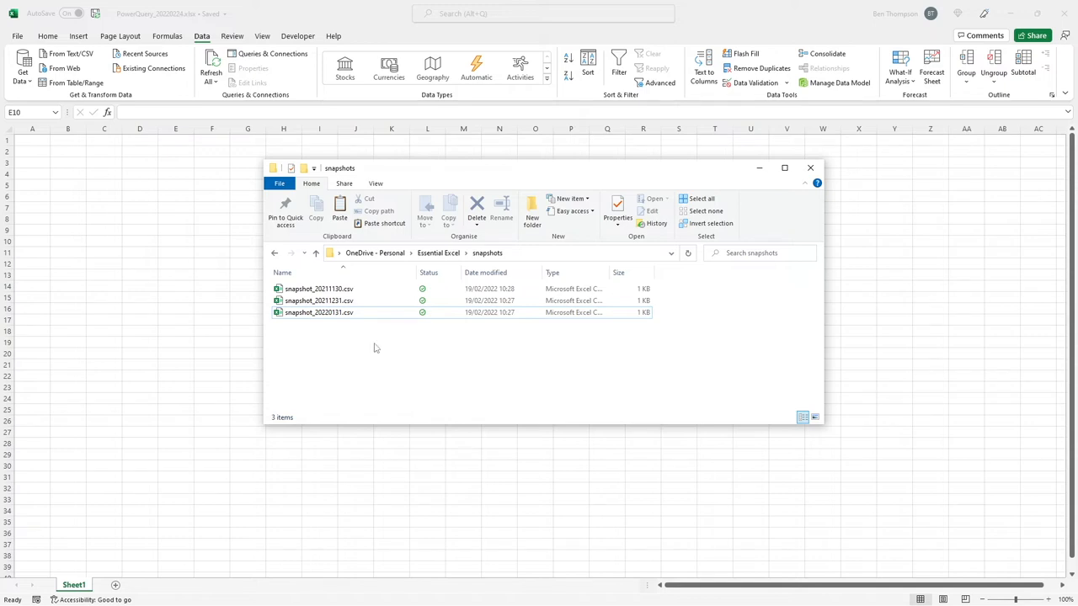
mouse_move(221, 363)
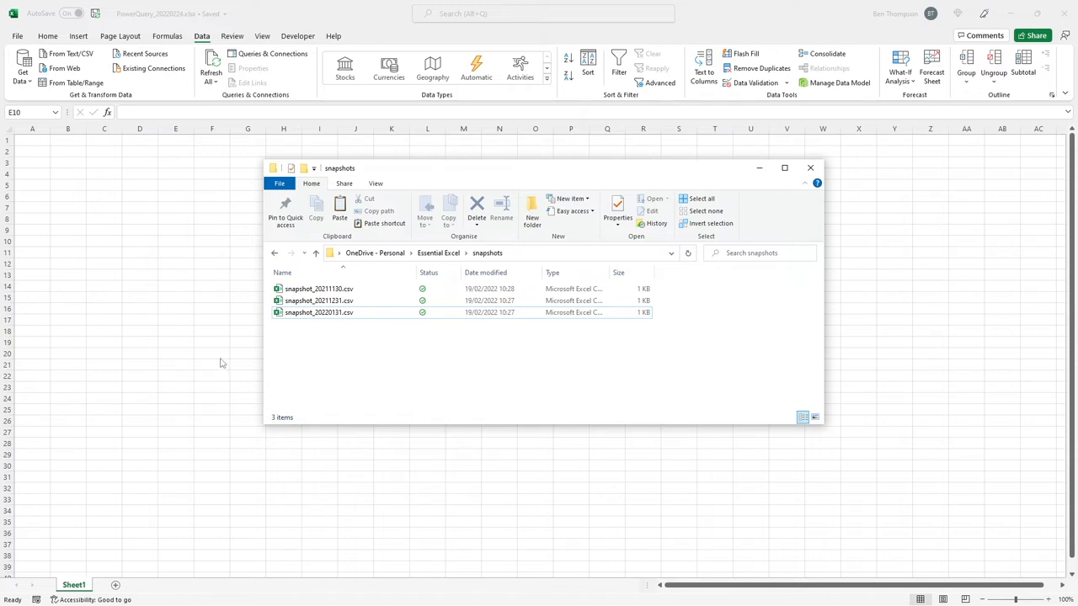
click(810, 168)
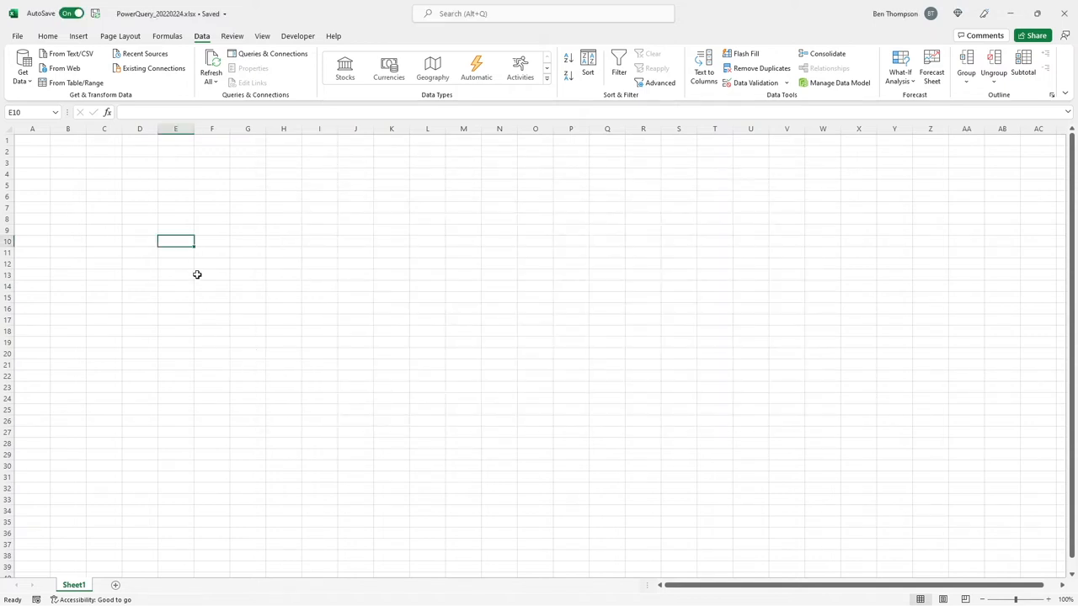
Step: Launch the Power Query Editor from Data > Get Data and bring up the new-query menu
click(47, 36)
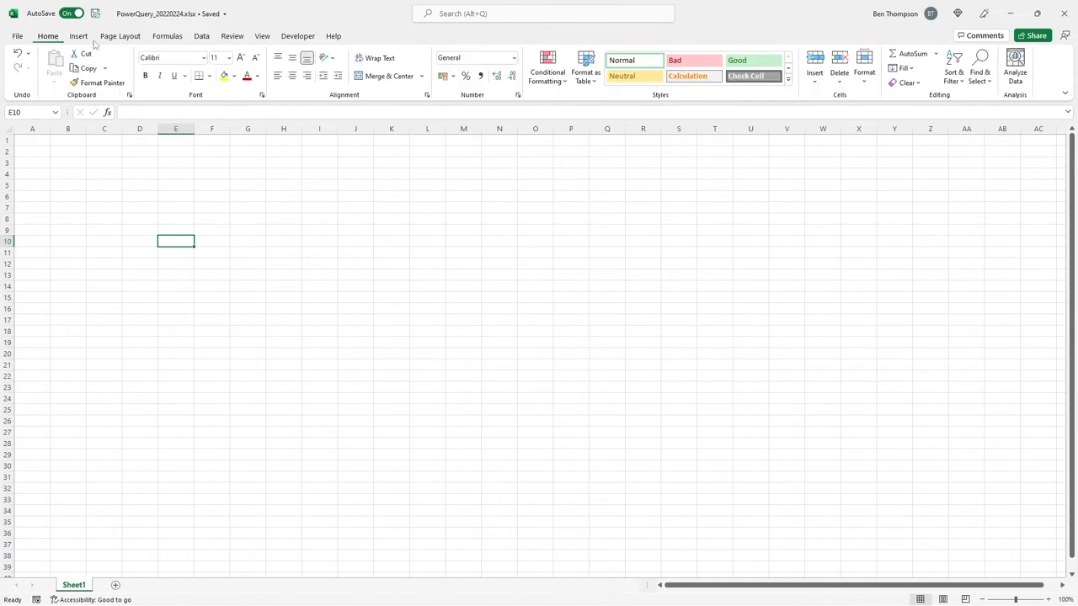
click(201, 35)
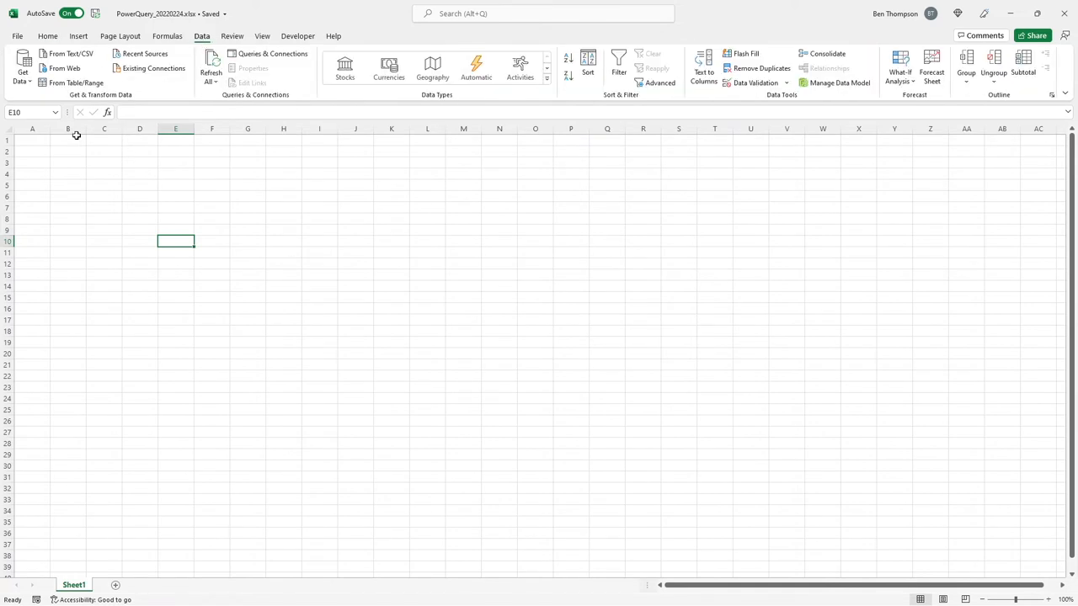
click(23, 70)
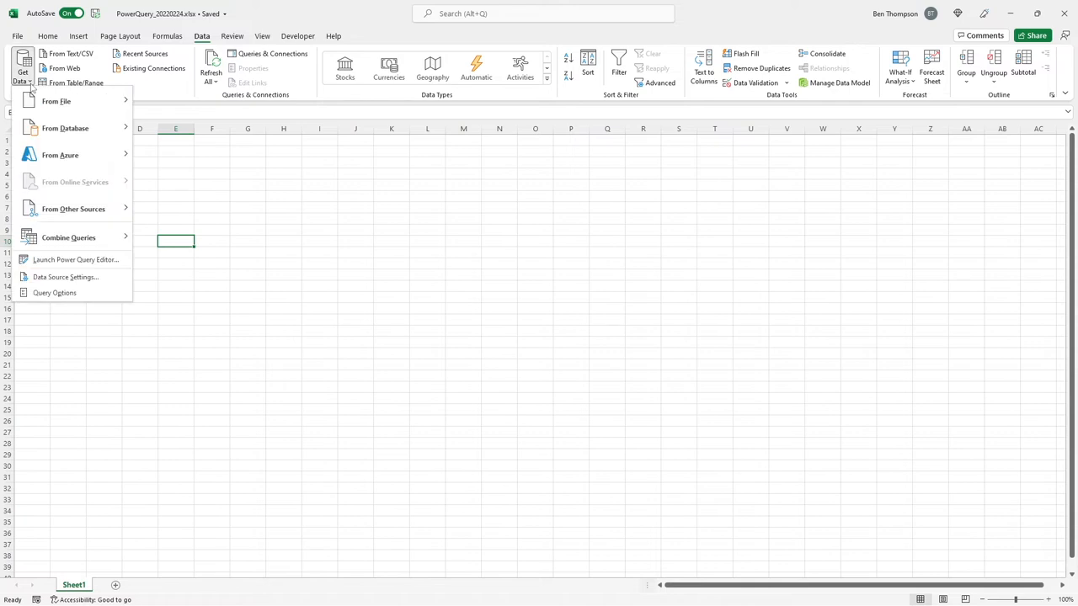
mouse_move(76, 259)
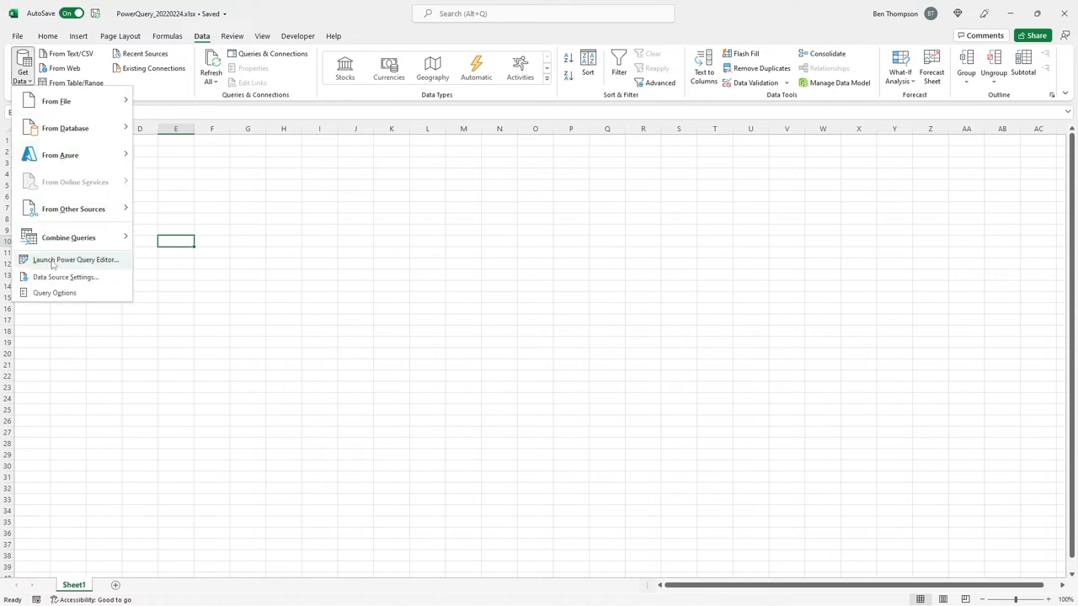
click(75, 259)
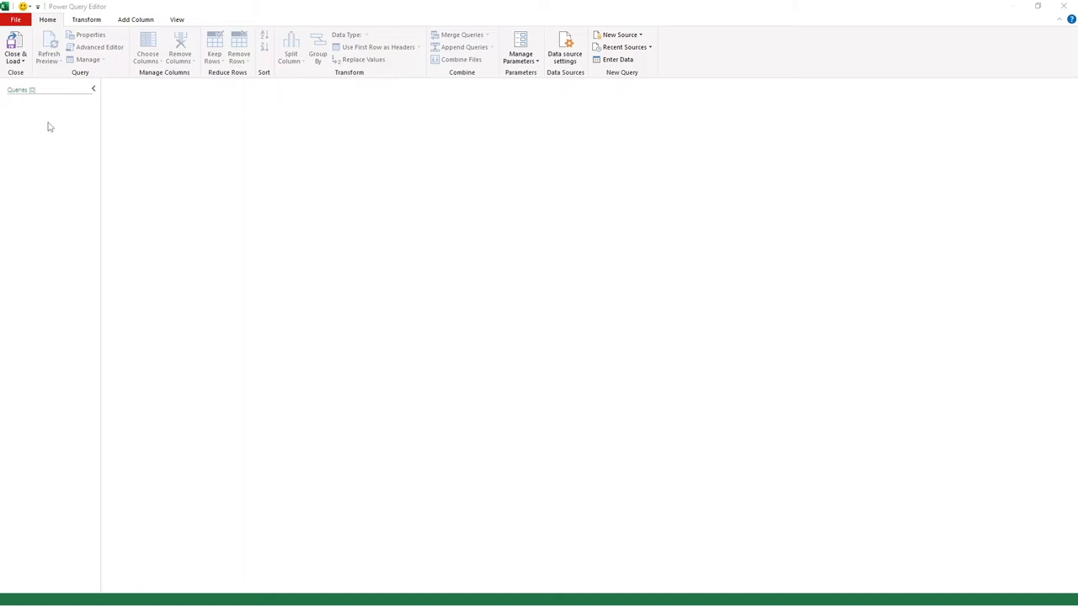
mouse_move(37, 122)
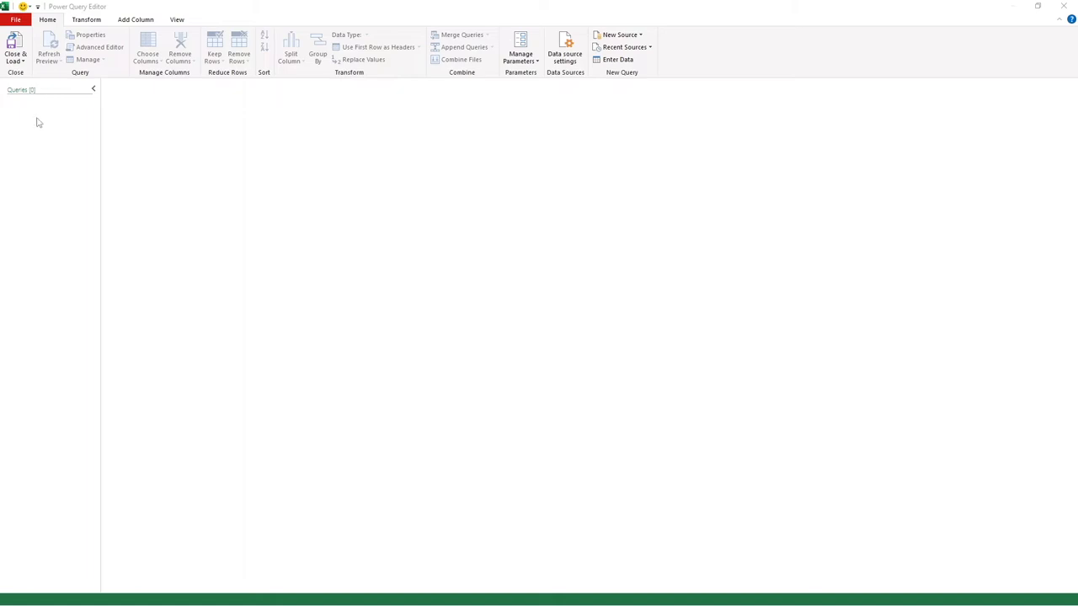
right_click(37, 124)
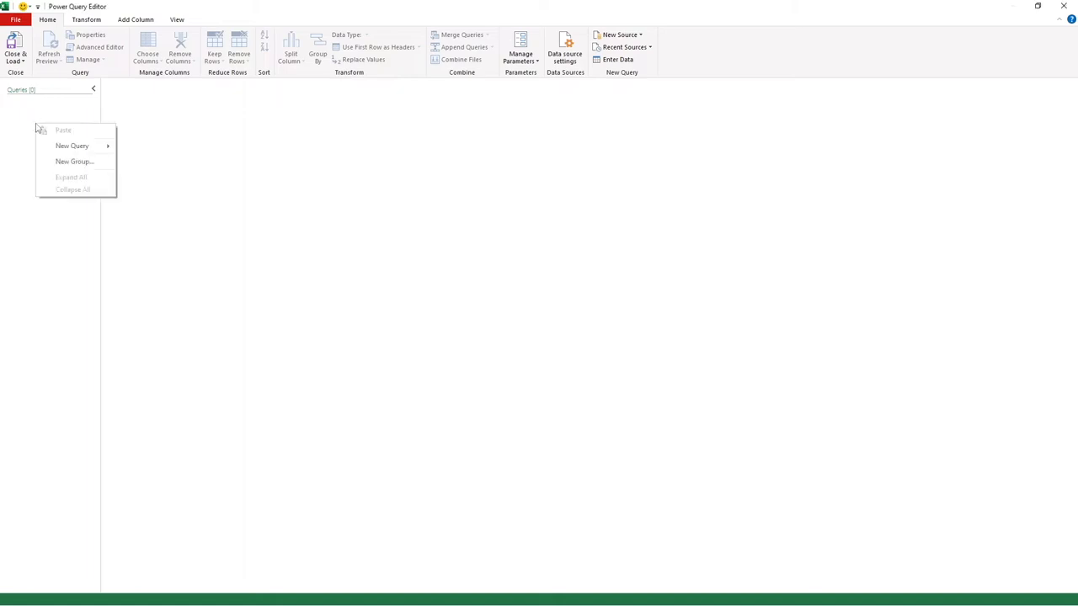
mouse_move(73, 146)
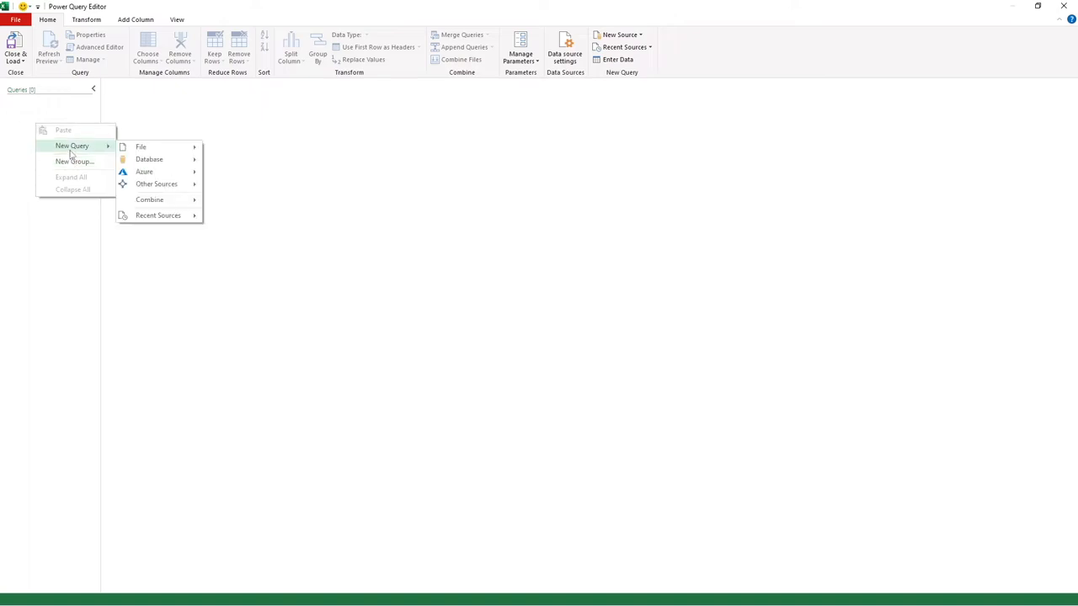
mouse_move(72, 151)
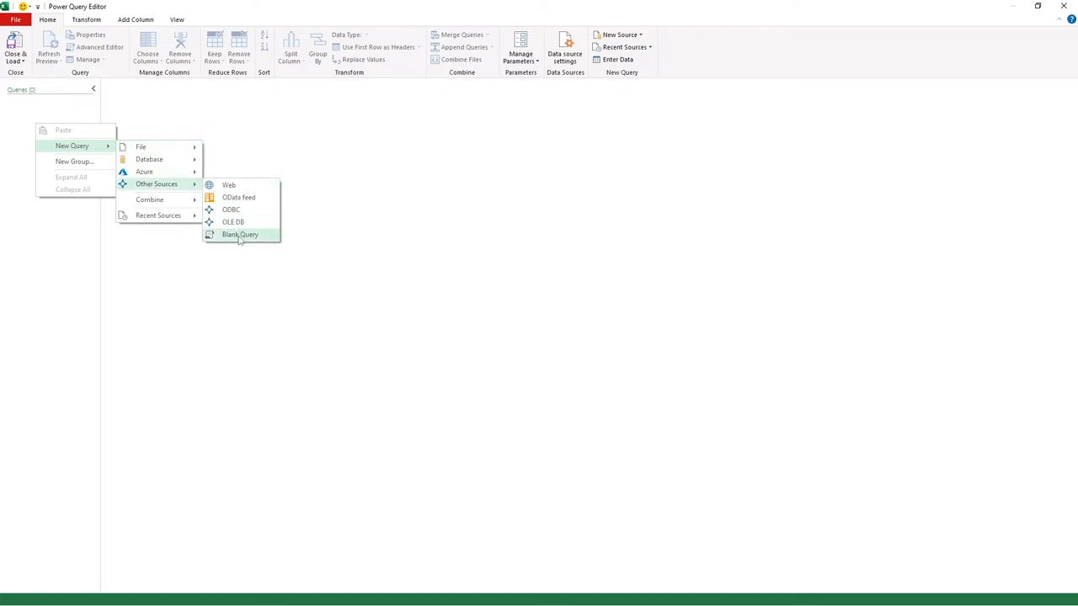
Step: Create a blank query: =Folder.Files("C:\Users\Ben\OneDrive\Essential Excel\snapshots")
click(240, 234)
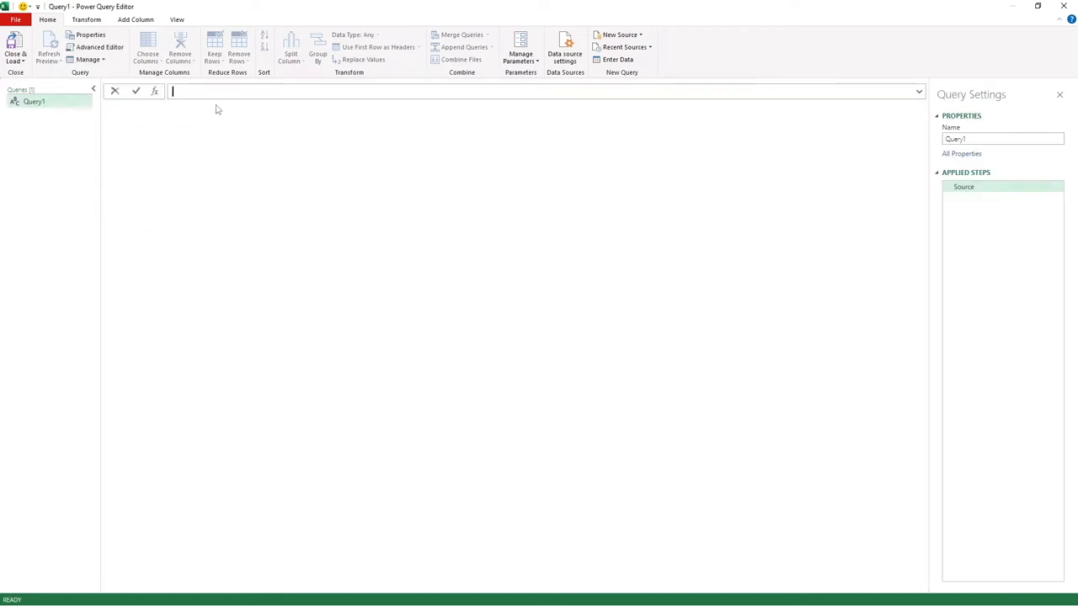
text(=)
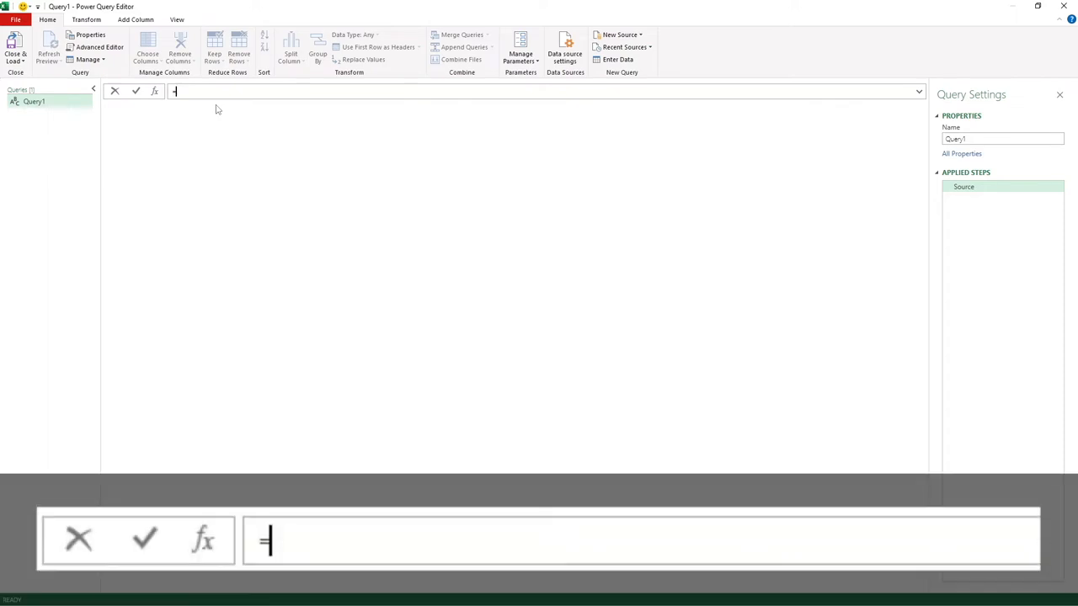
text(Folder.Files)
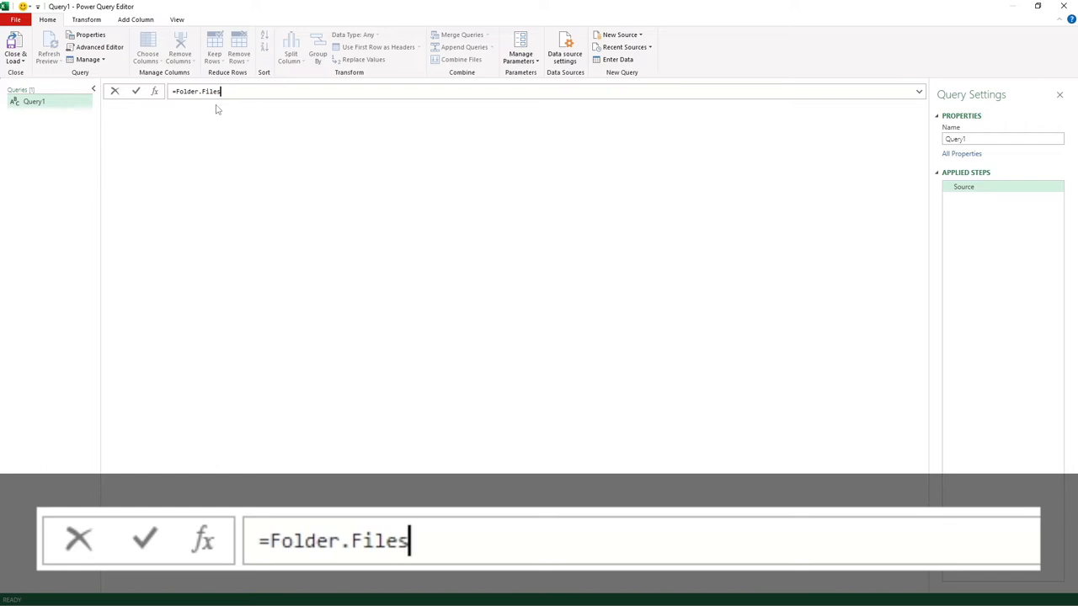
text(())
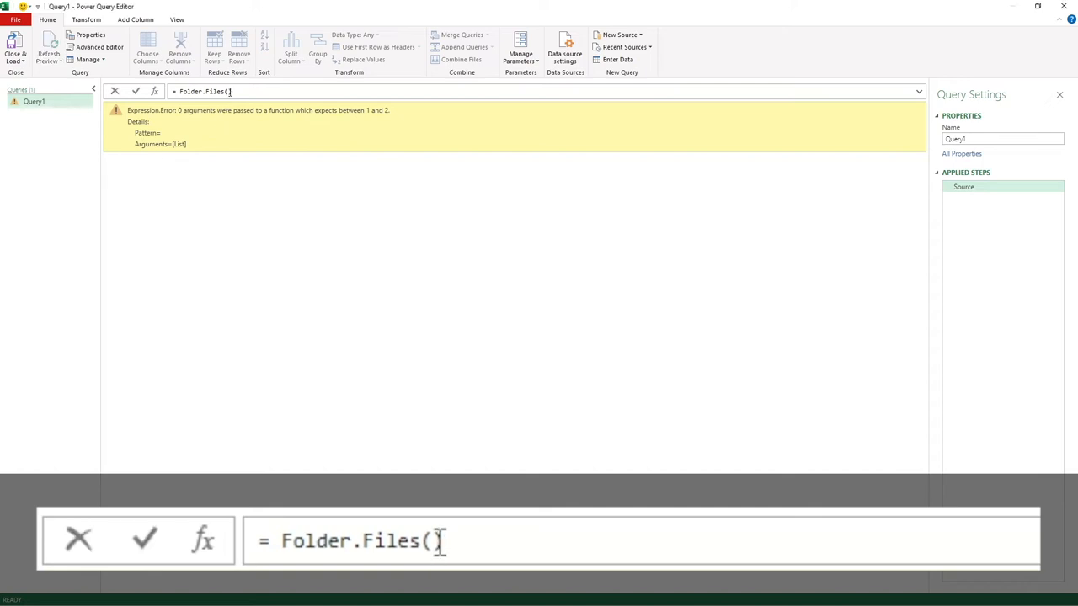
text("C:\Users\Ben\OneDrive\Essential Excel\snapshots")
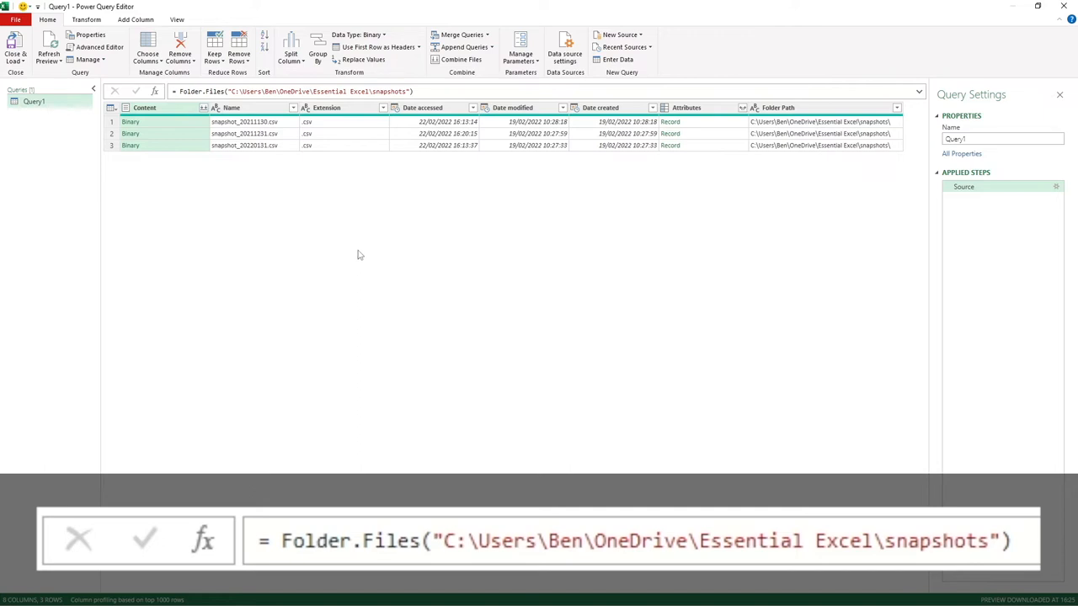
mouse_move(337, 249)
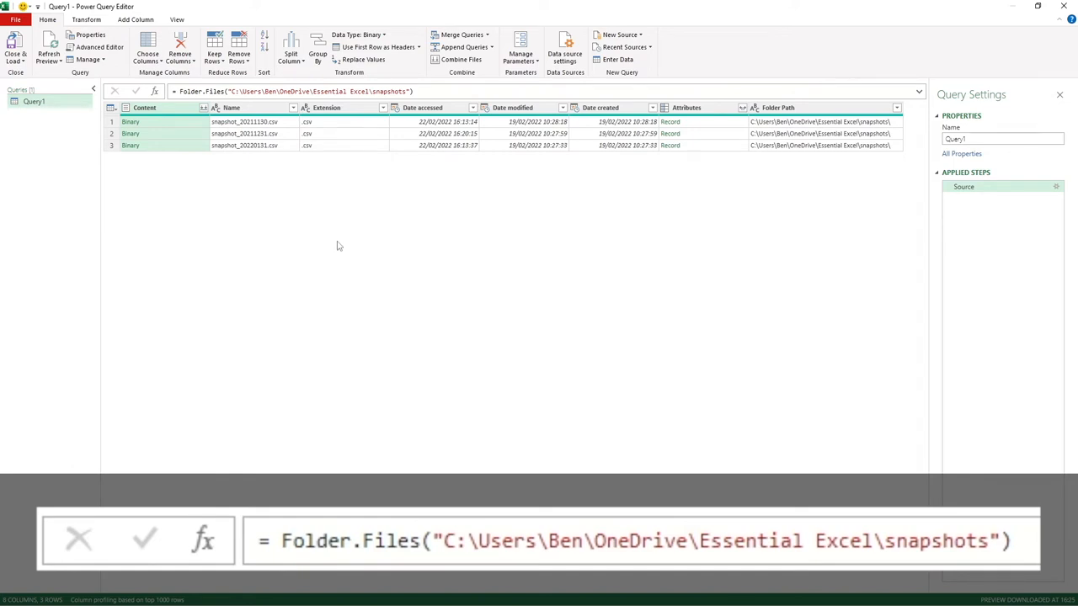
mouse_move(336, 245)
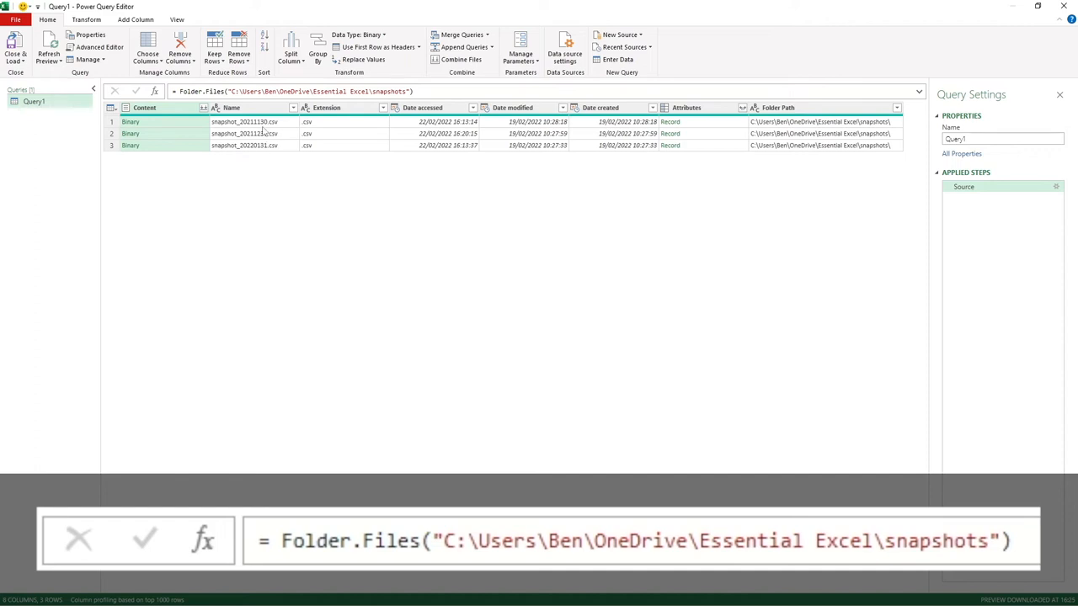
mouse_move(268, 131)
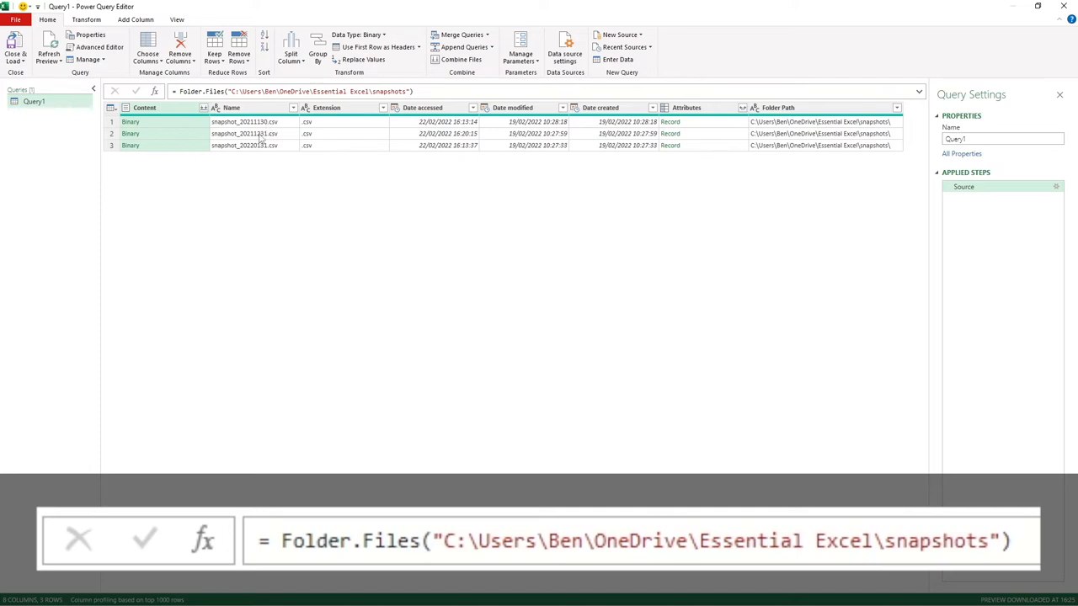
mouse_move(261, 134)
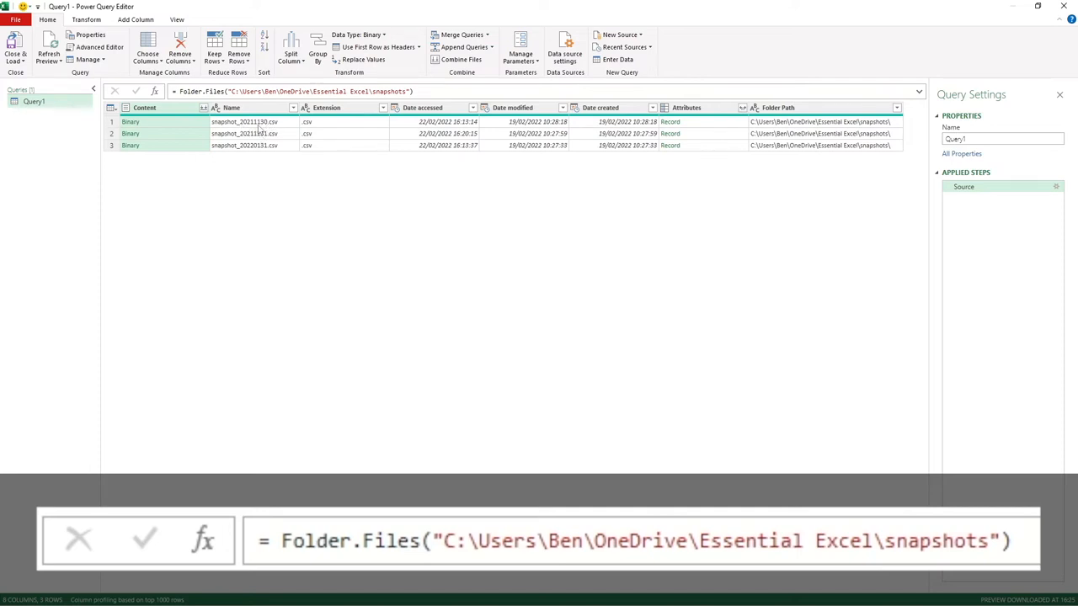
mouse_move(267, 130)
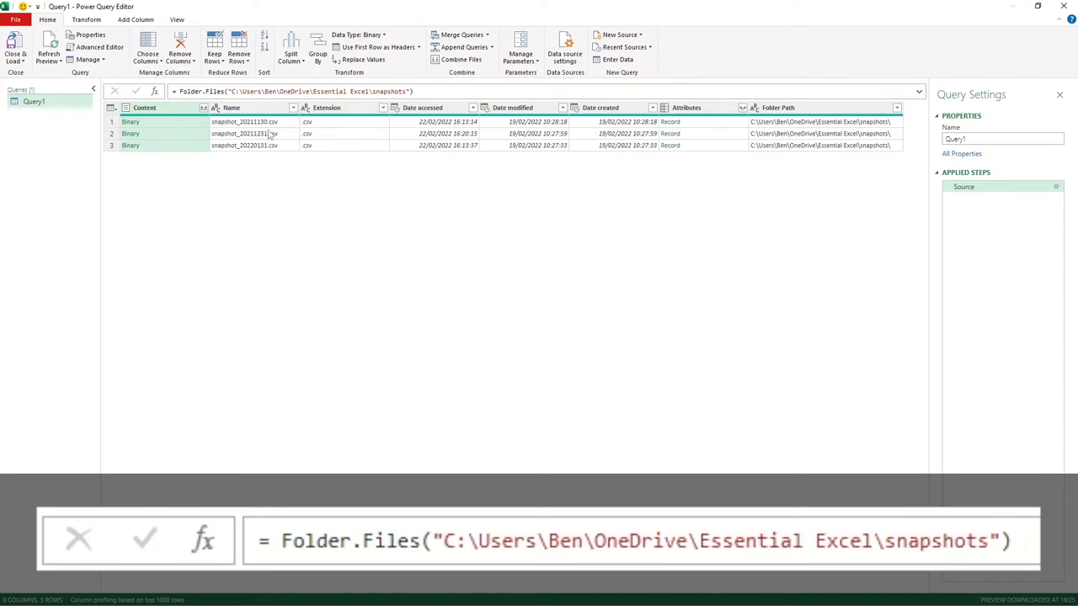
mouse_move(247, 158)
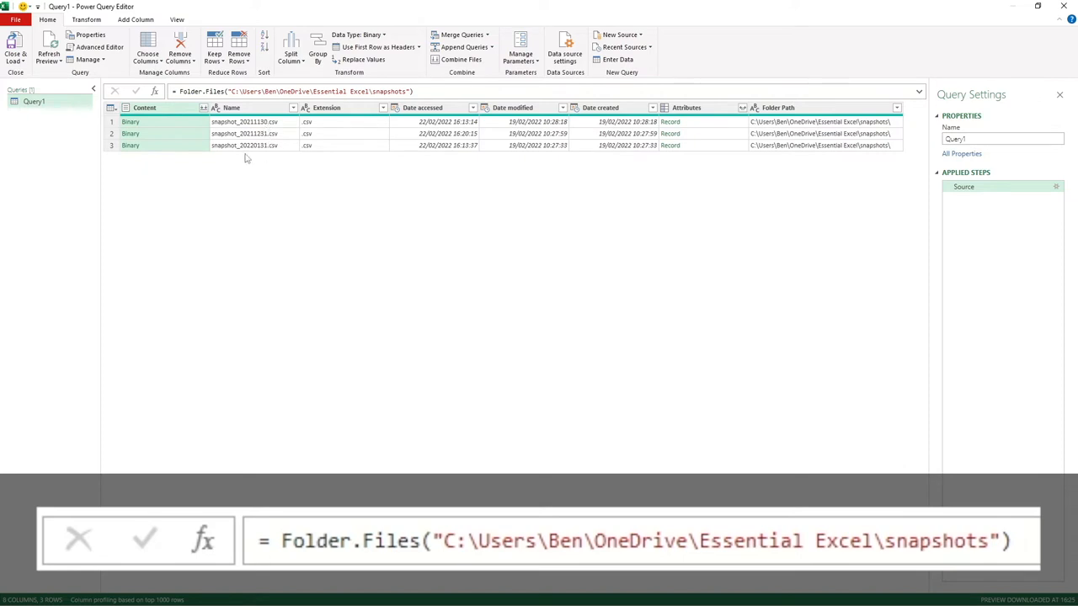
mouse_move(269, 157)
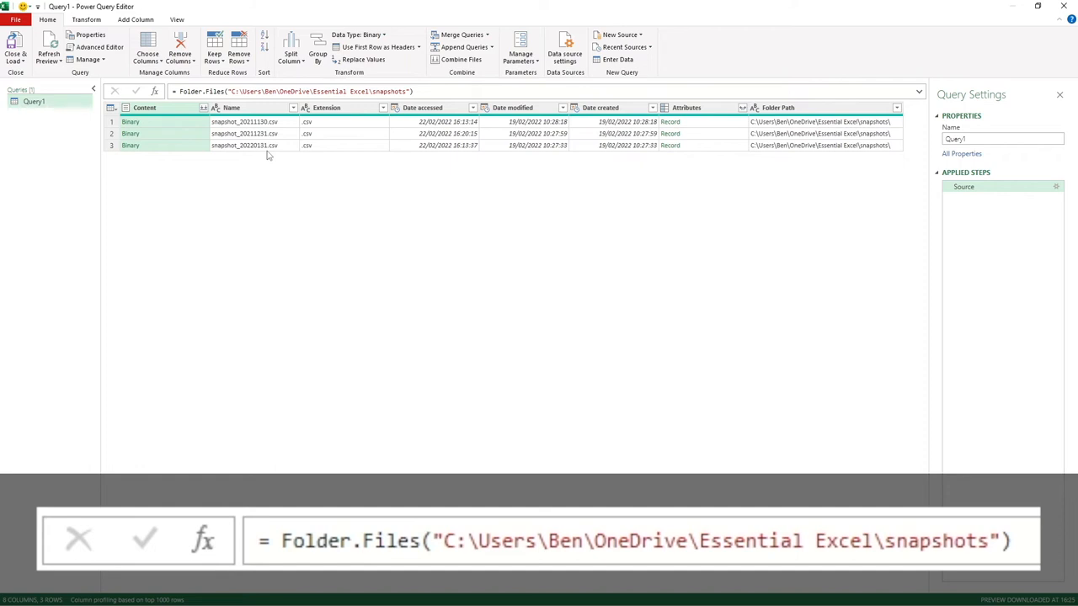
mouse_move(270, 155)
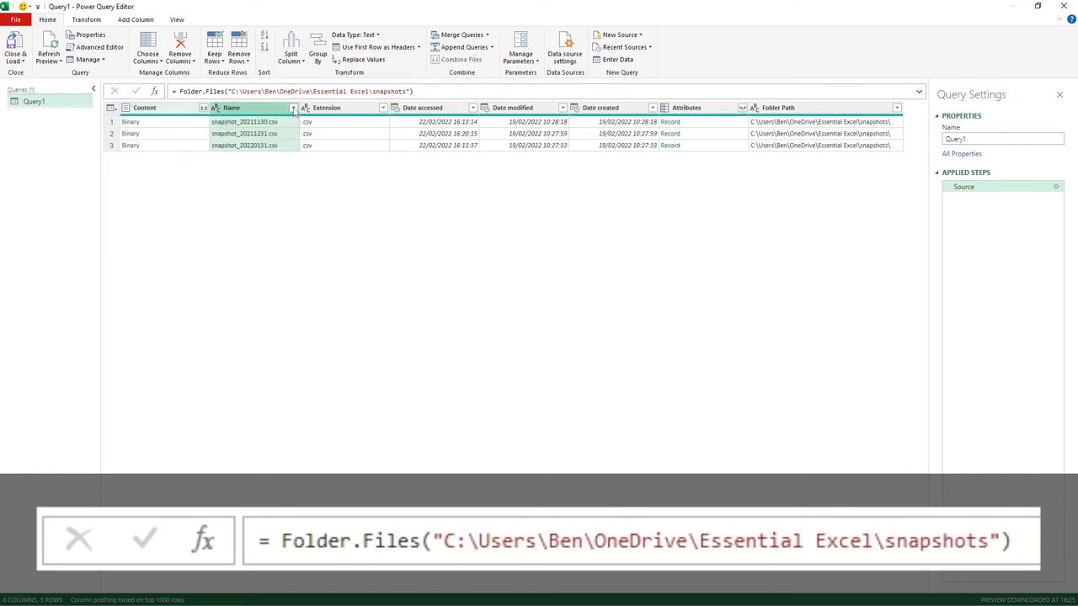
Step: Sort the Name column descending so snapshot_20220131.csv is first
click(293, 107)
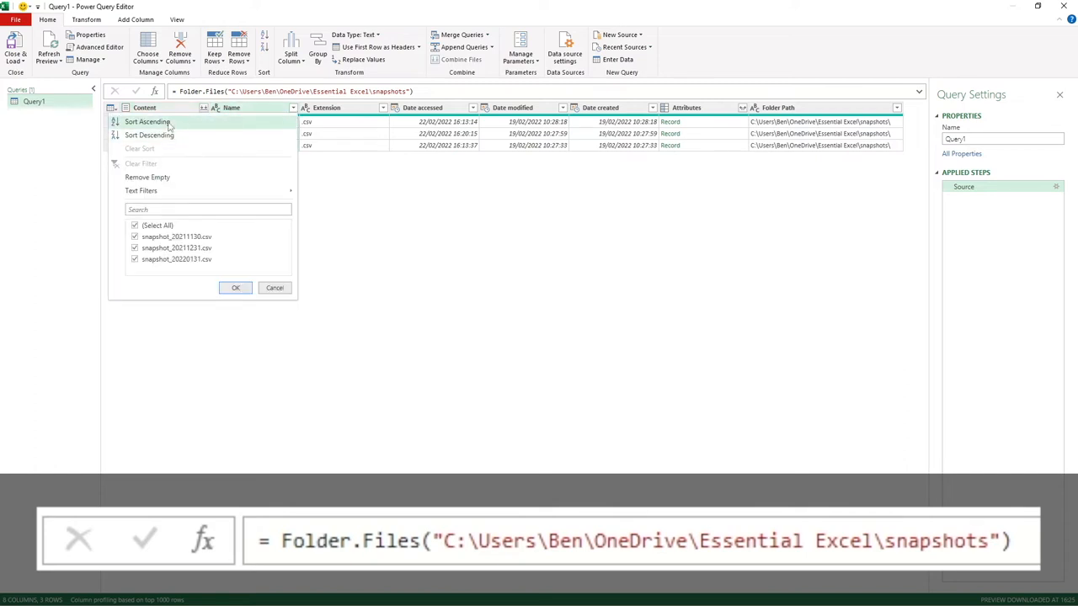
mouse_move(149, 134)
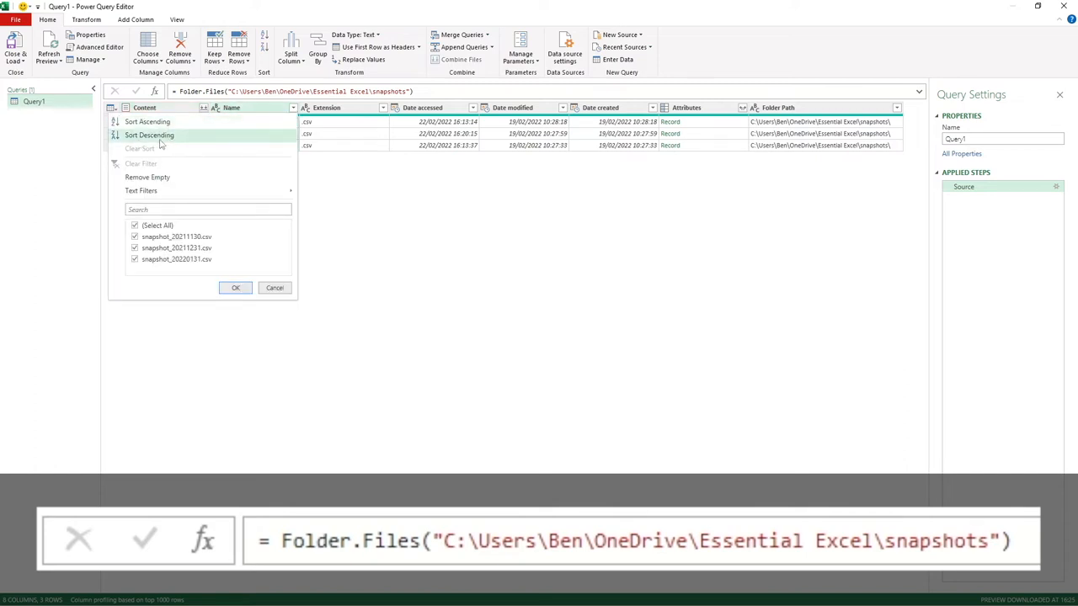
click(149, 134)
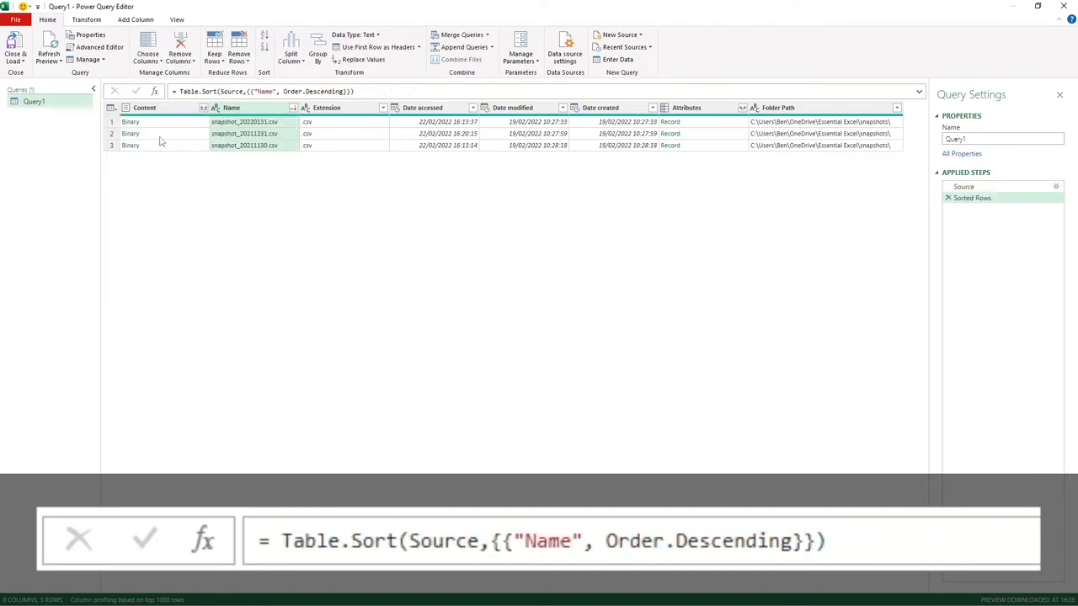
mouse_move(254, 233)
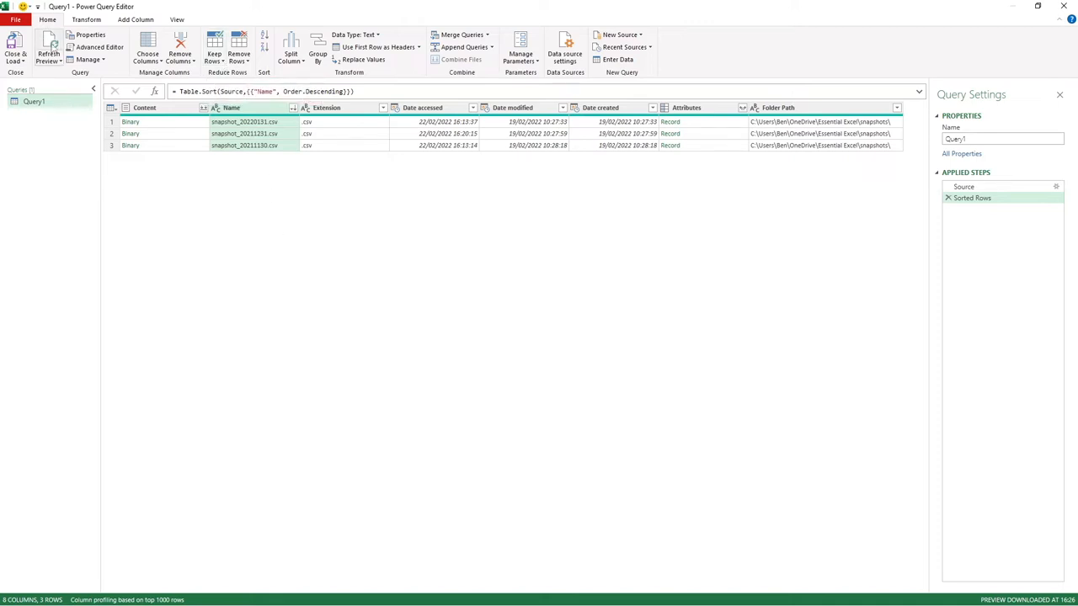
mouse_move(214, 49)
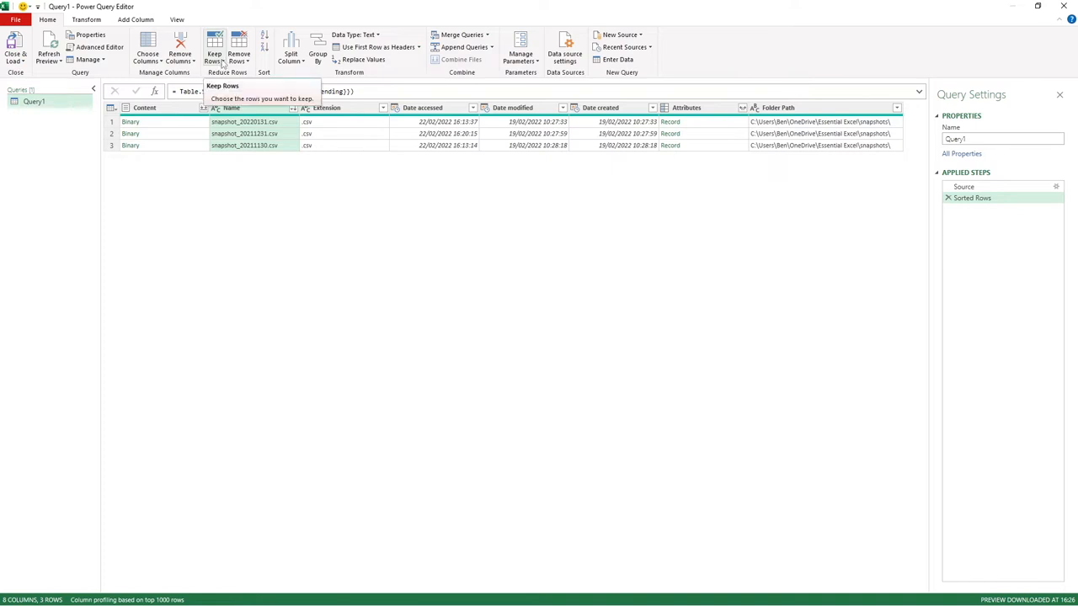
Step: Keep only the top 1 row, leaving snapshot_20220131.csv
click(214, 46)
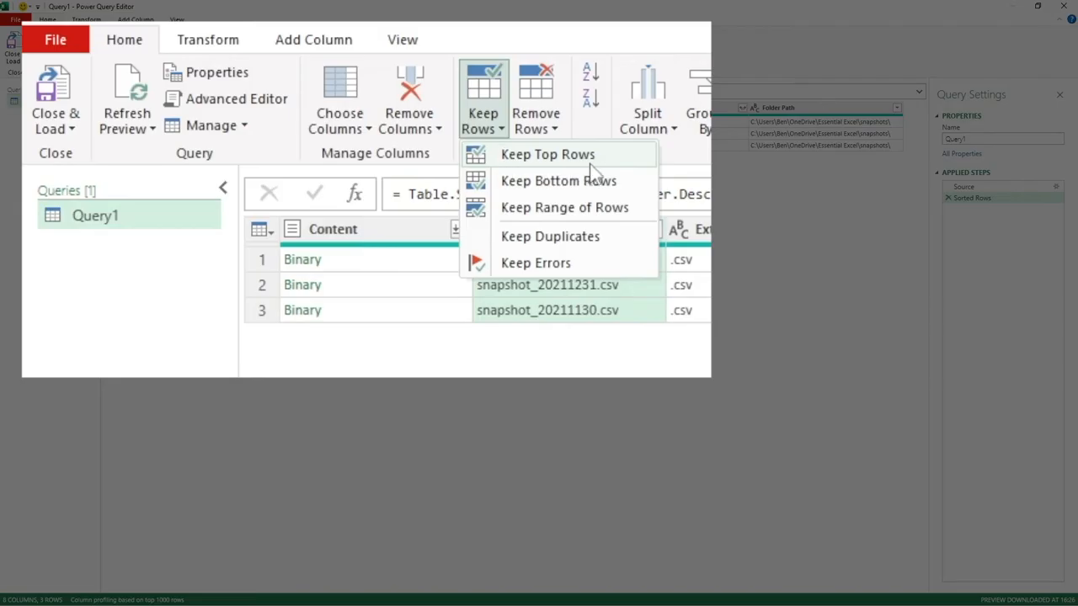
mouse_move(610, 169)
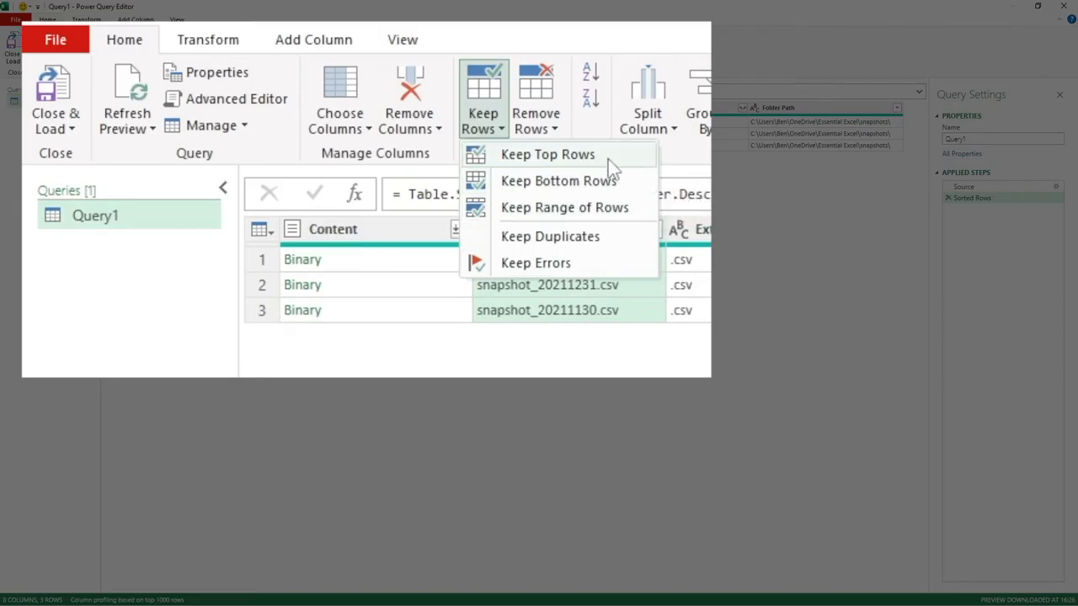
mouse_move(547, 160)
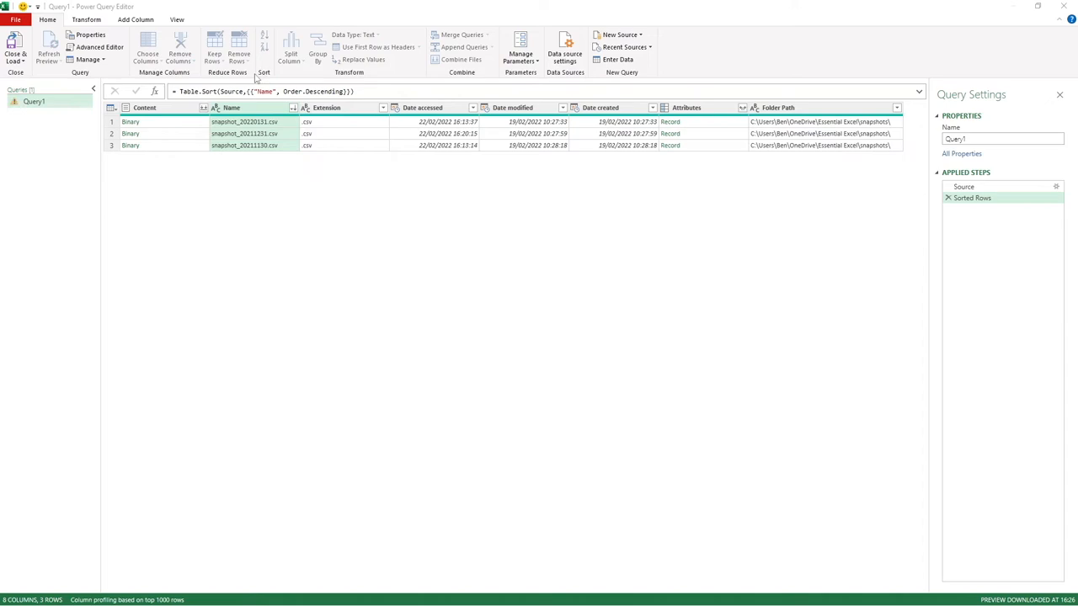
click(213, 54)
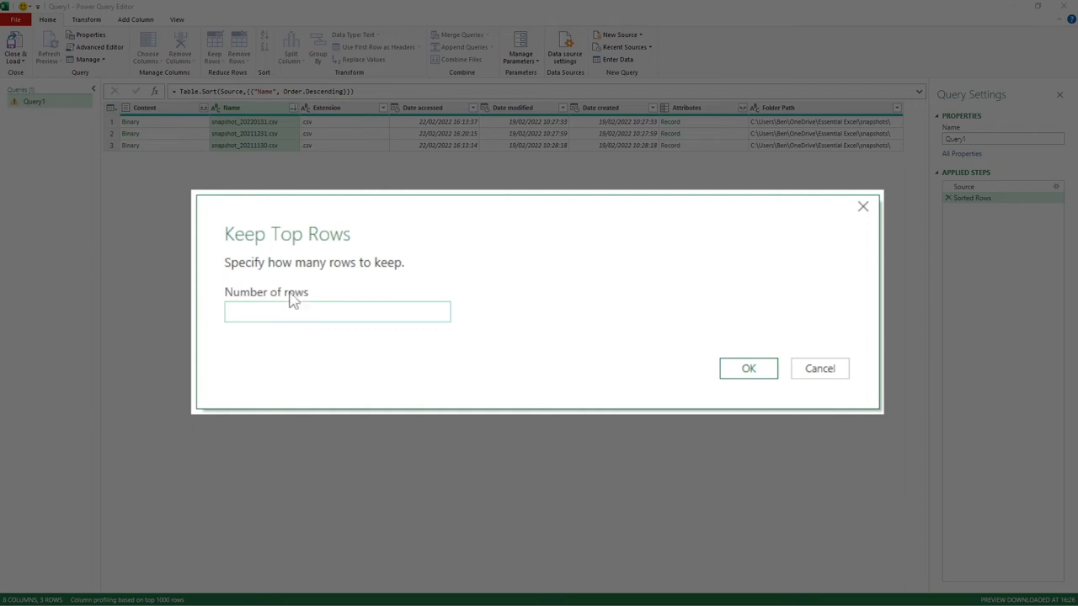
text(1)
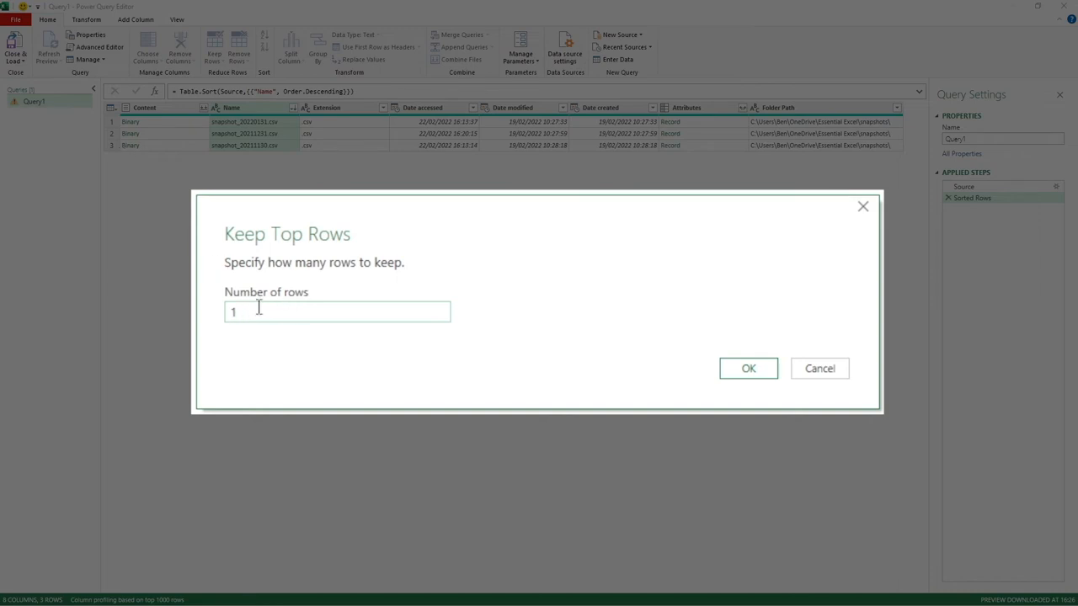
click(748, 368)
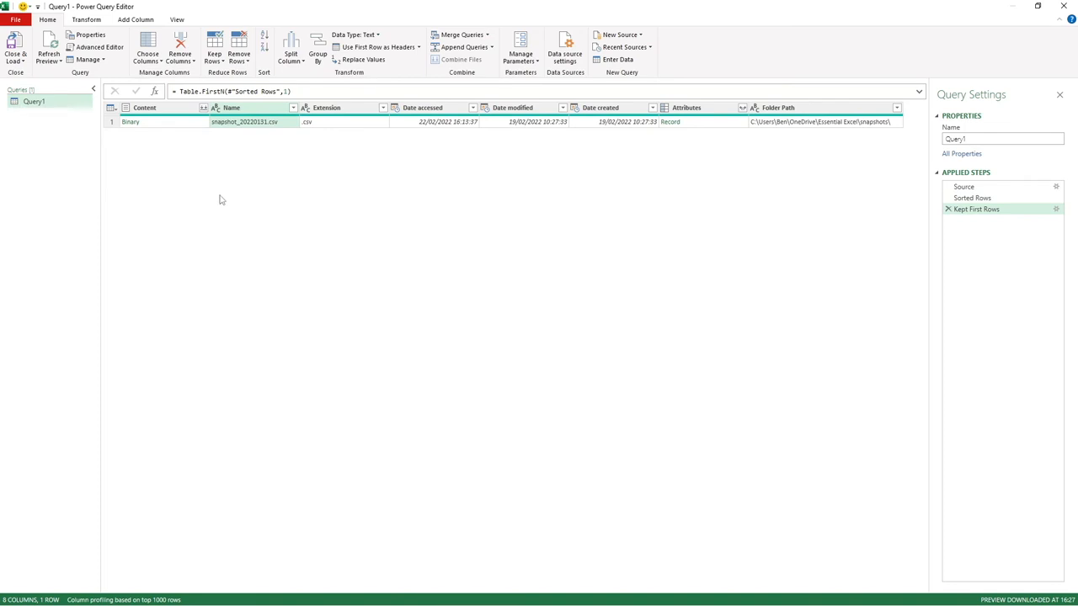
mouse_move(247, 136)
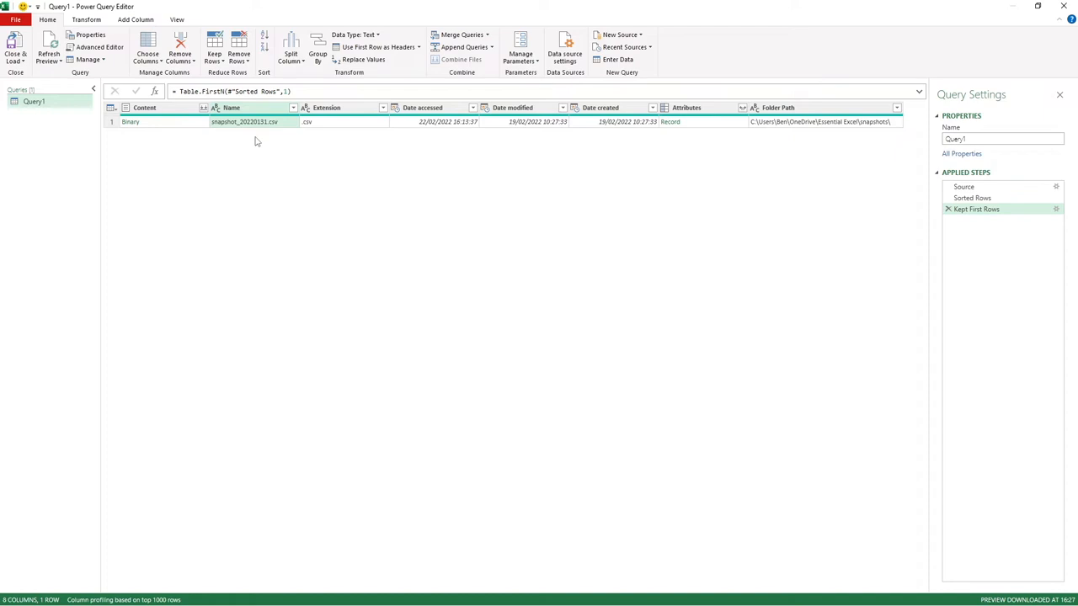
mouse_move(251, 144)
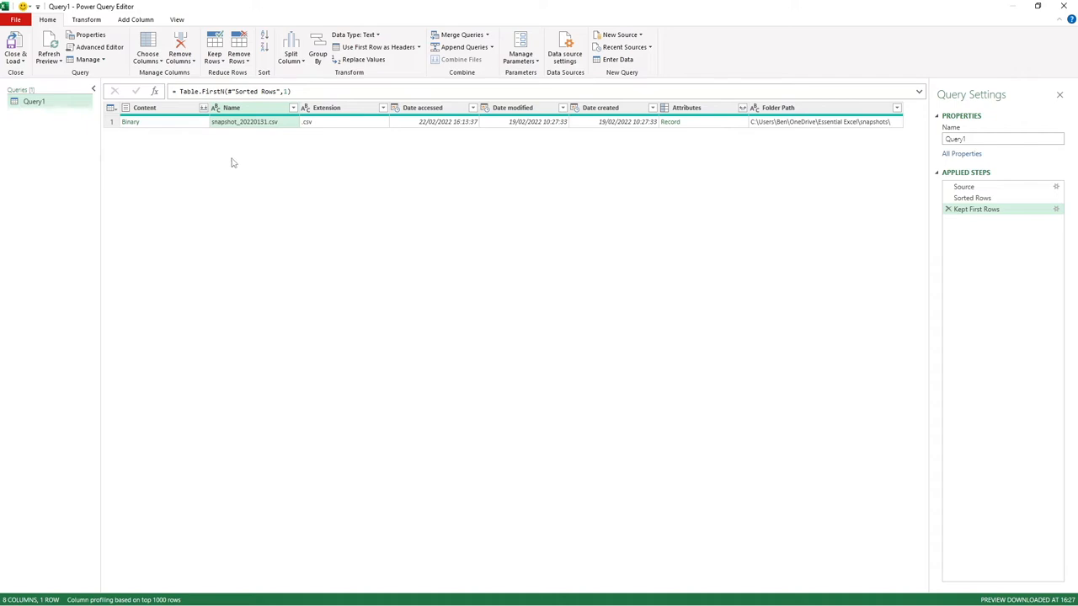
mouse_move(241, 151)
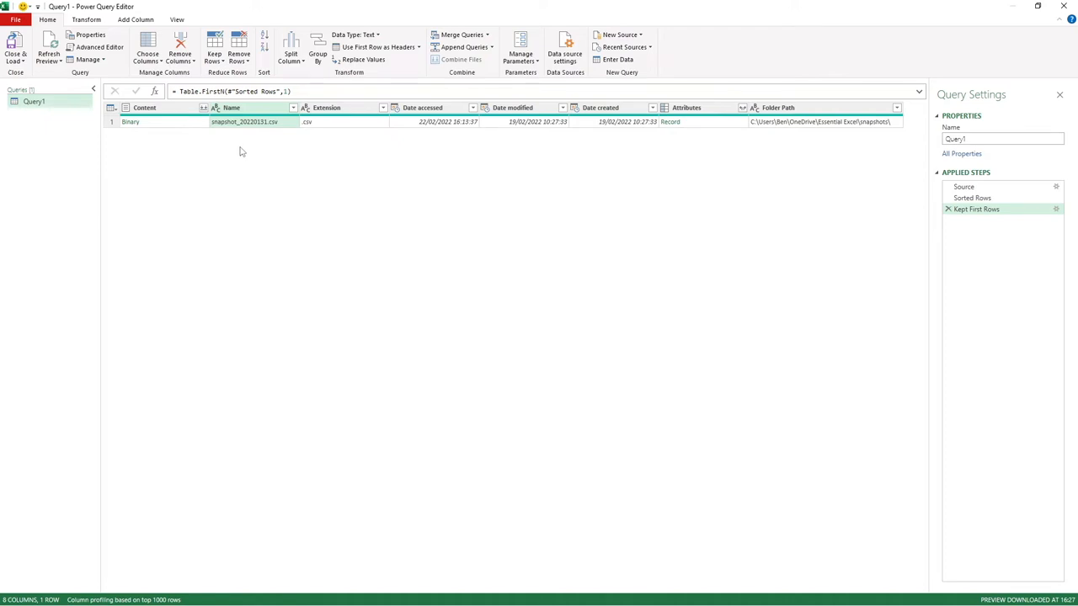
click(244, 121)
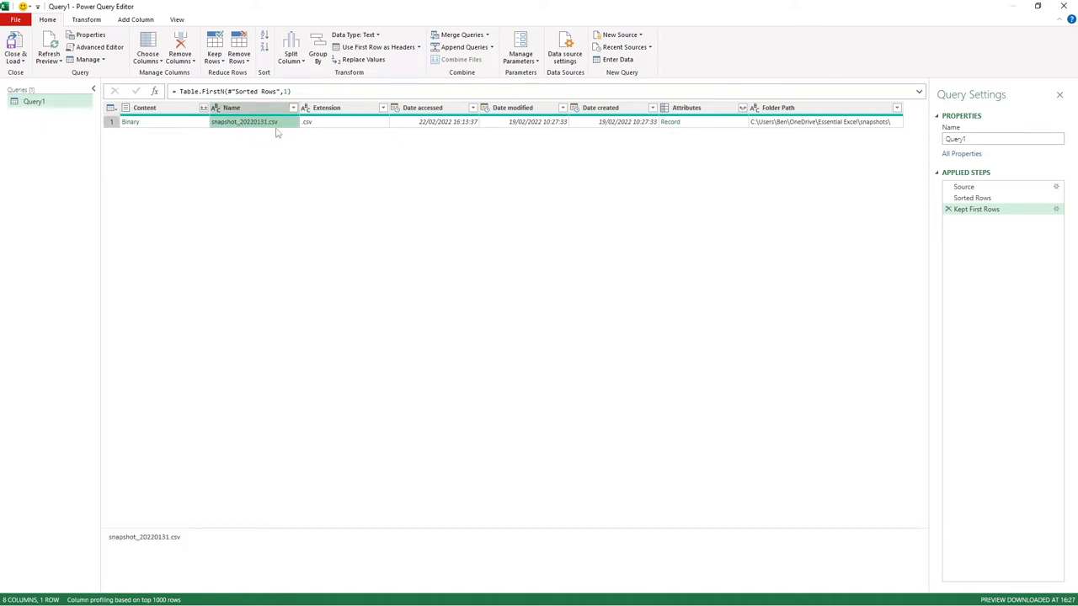
mouse_move(271, 133)
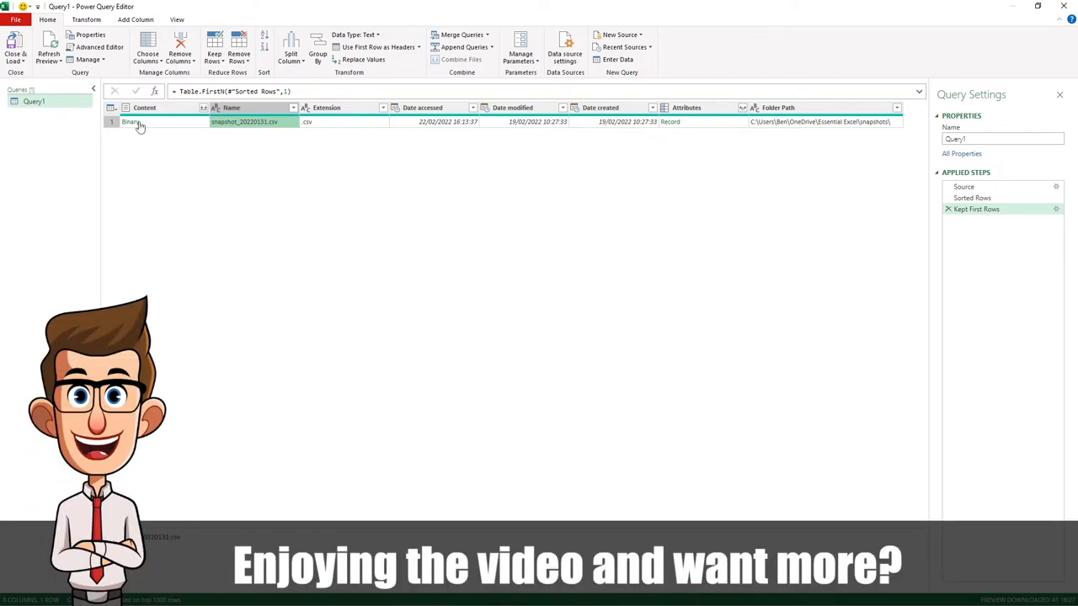
mouse_move(133, 125)
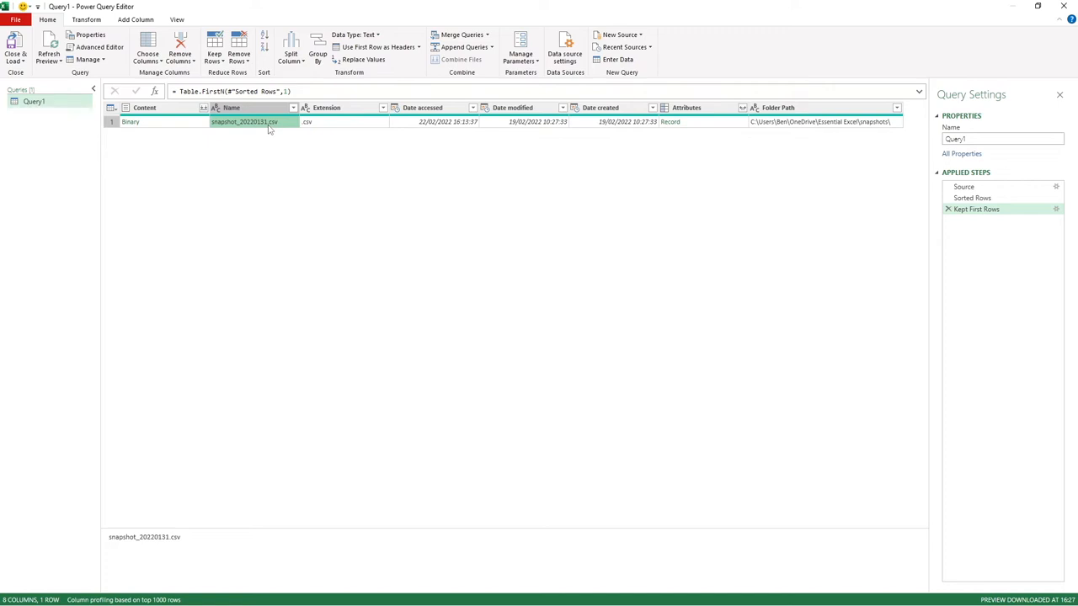
mouse_move(264, 132)
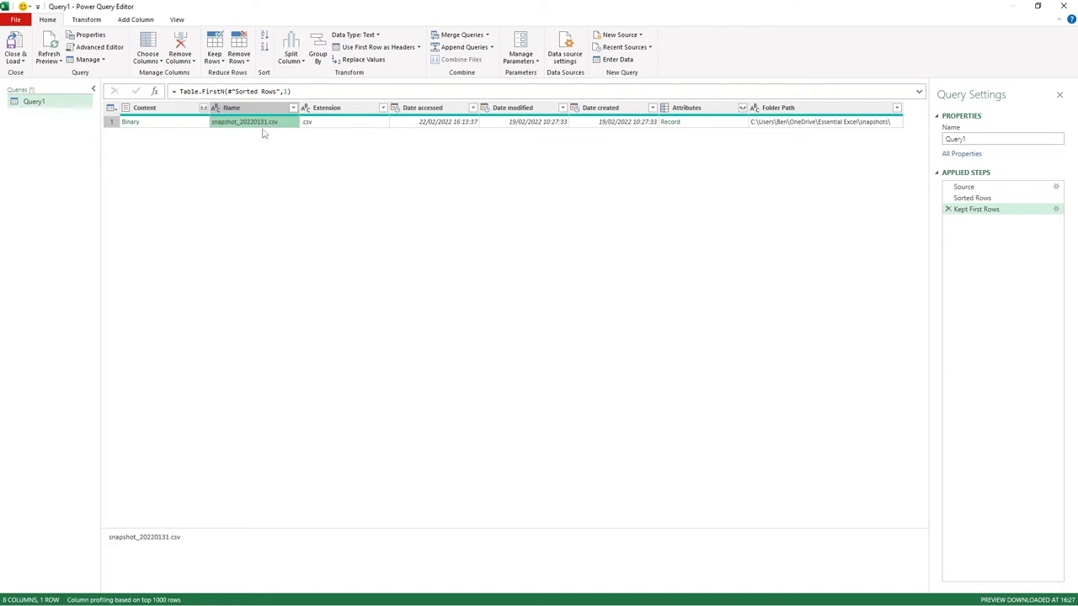
Step: Insert a new step after the Kept First Rows step in Applied Steps
right_click(977, 209)
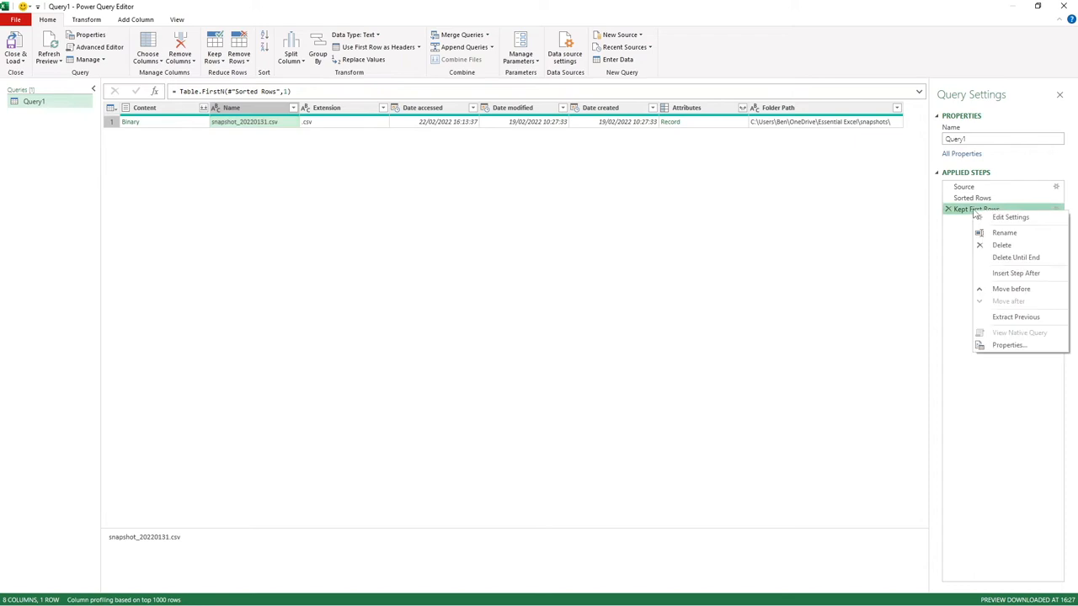
mouse_move(1016, 273)
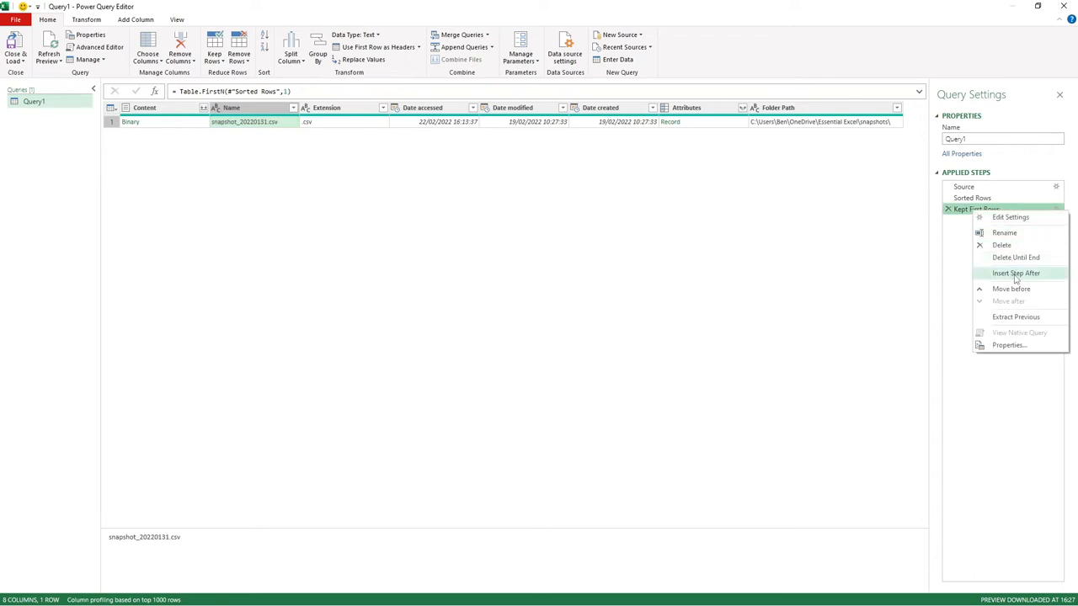
click(1016, 273)
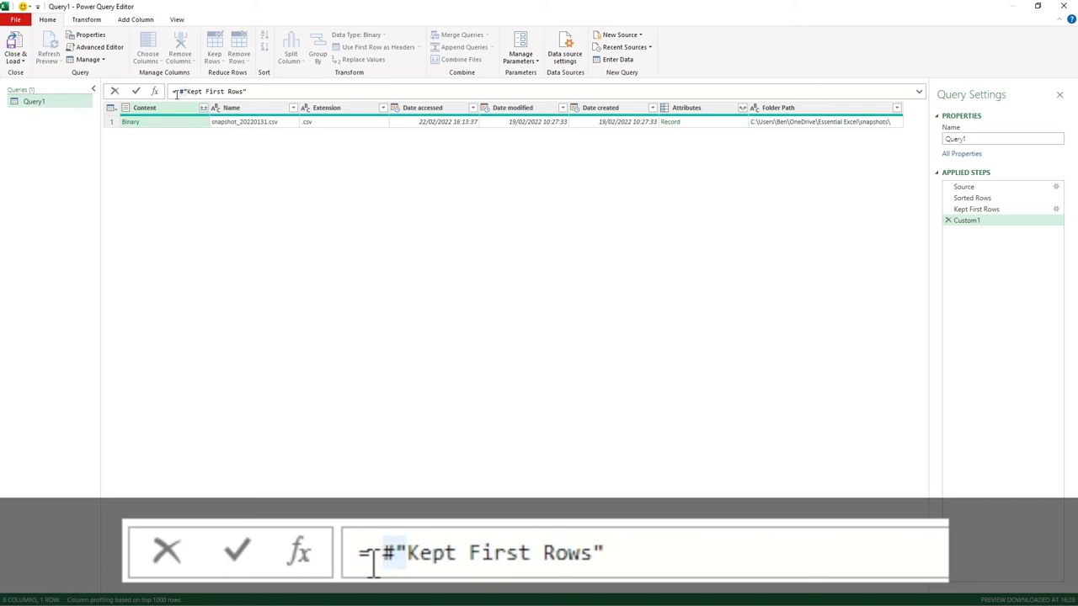
Step: Set the custom step formula to =Binary.Combine(#"Kept First Rows"[Content])
text(binary)
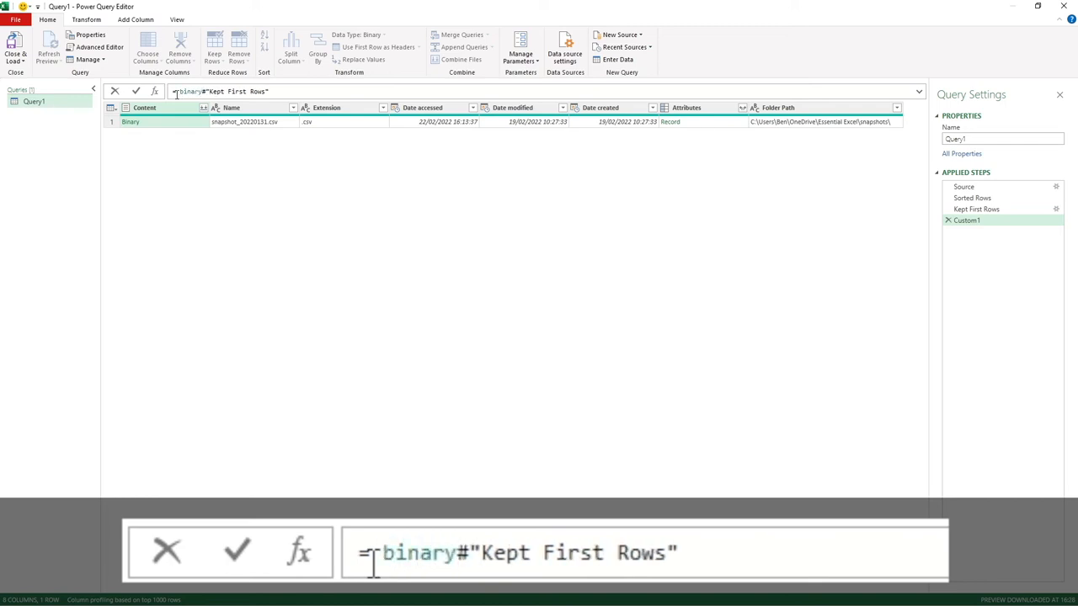
text(.)
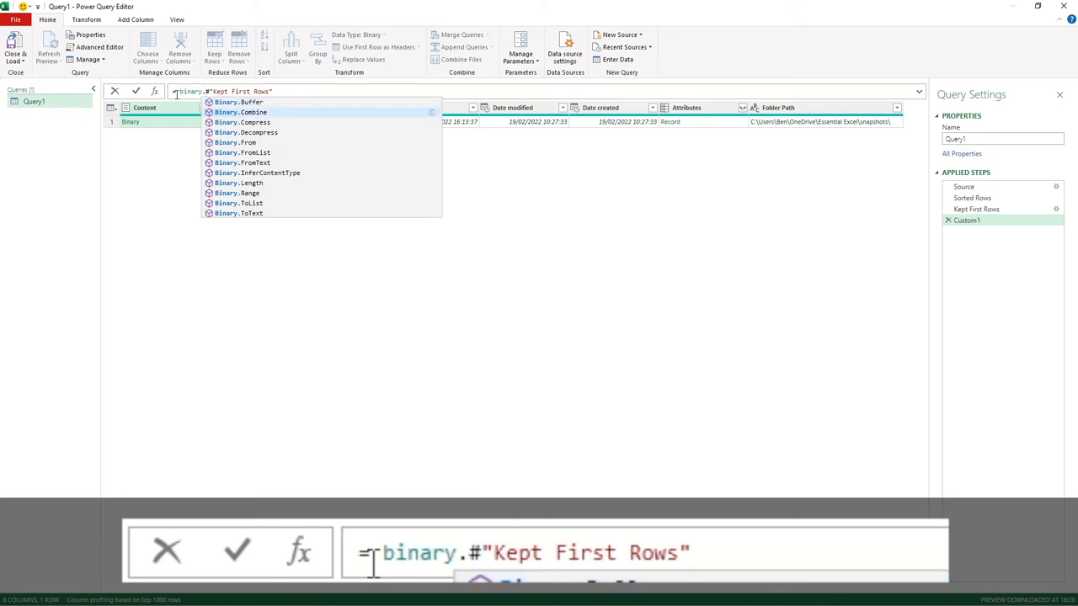
click(241, 112)
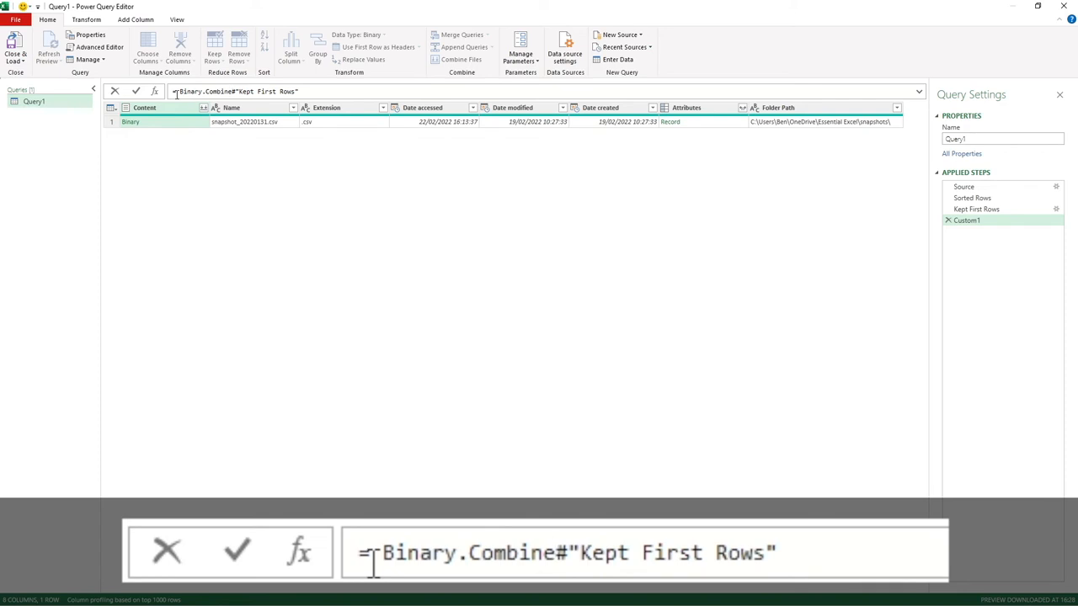
text(()
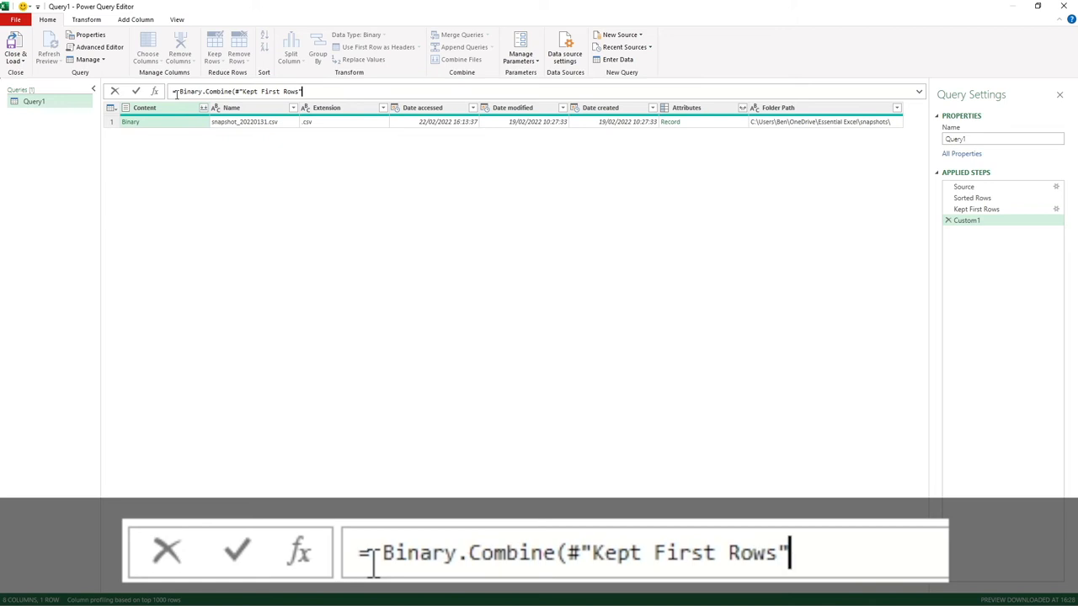
text([)
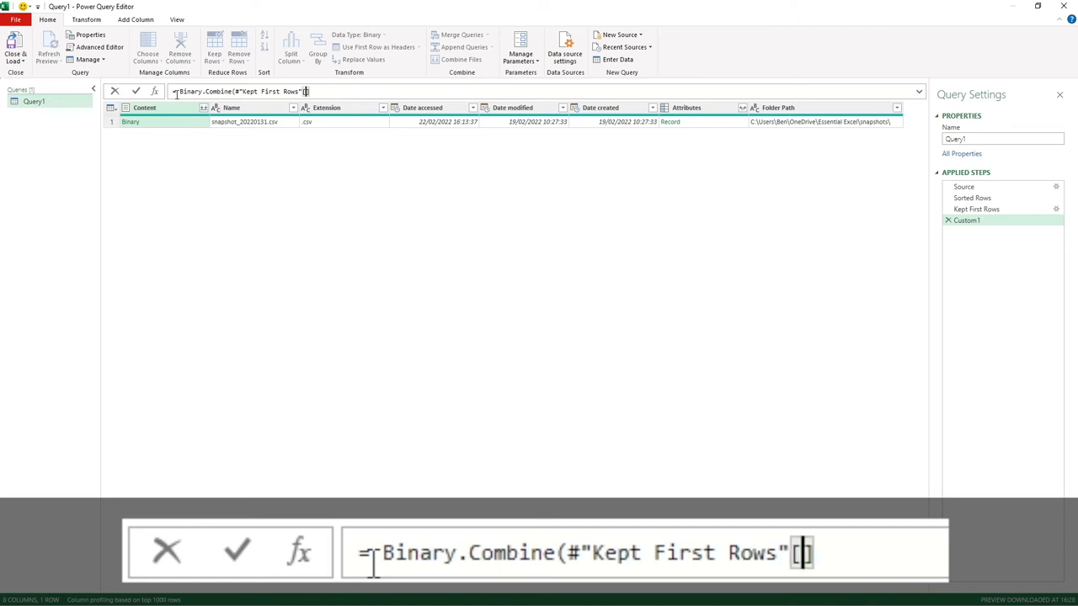
text([Content)
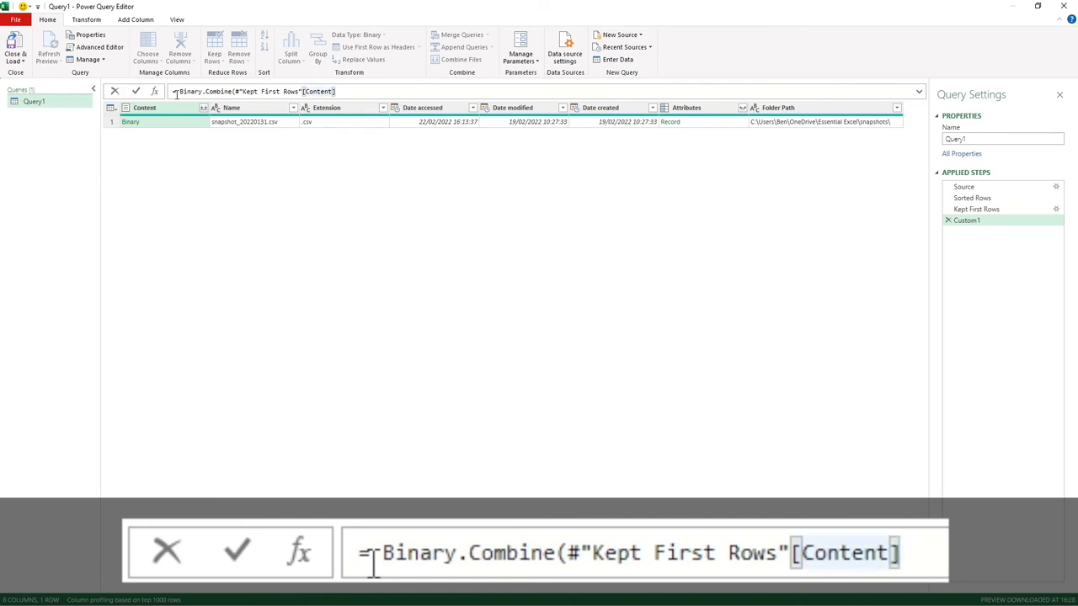
text())
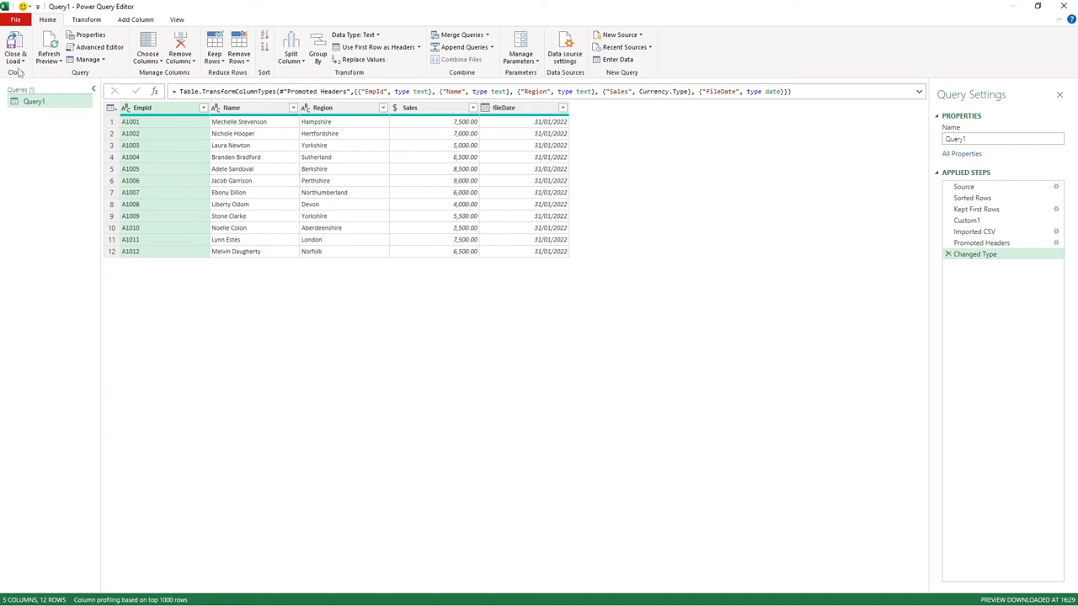
mouse_move(57, 149)
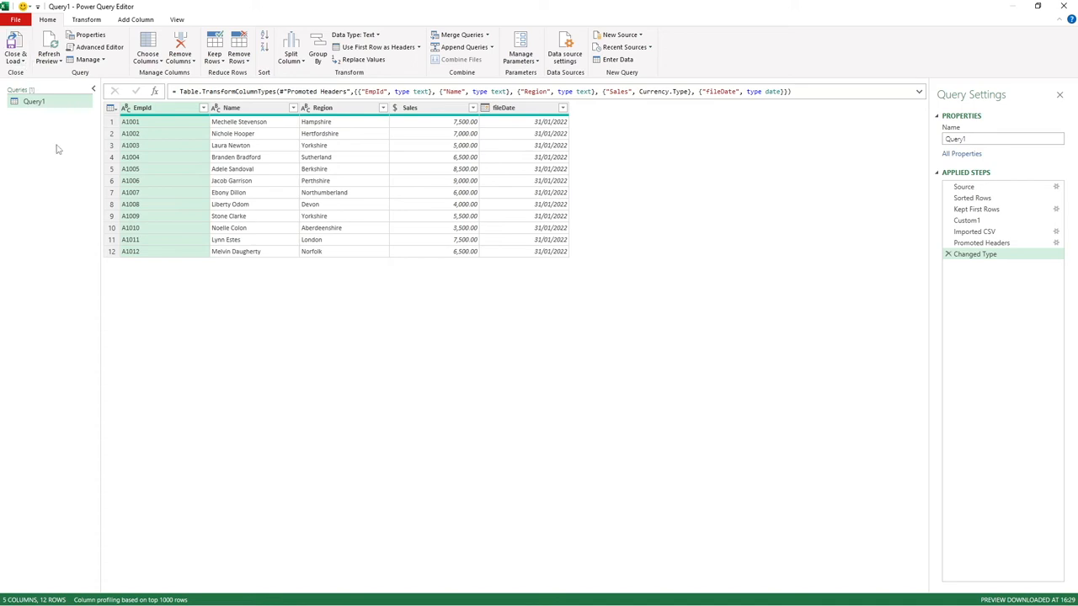
mouse_move(58, 152)
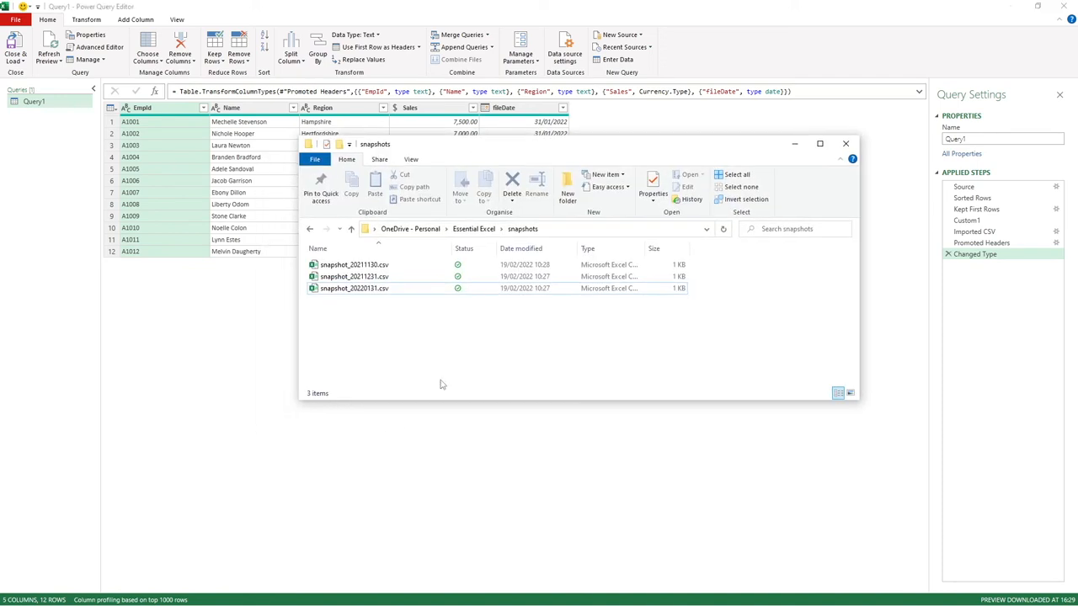
Step: Add snapshot_20220228.csv to the snapshots folder and close File Explorer
click(354, 265)
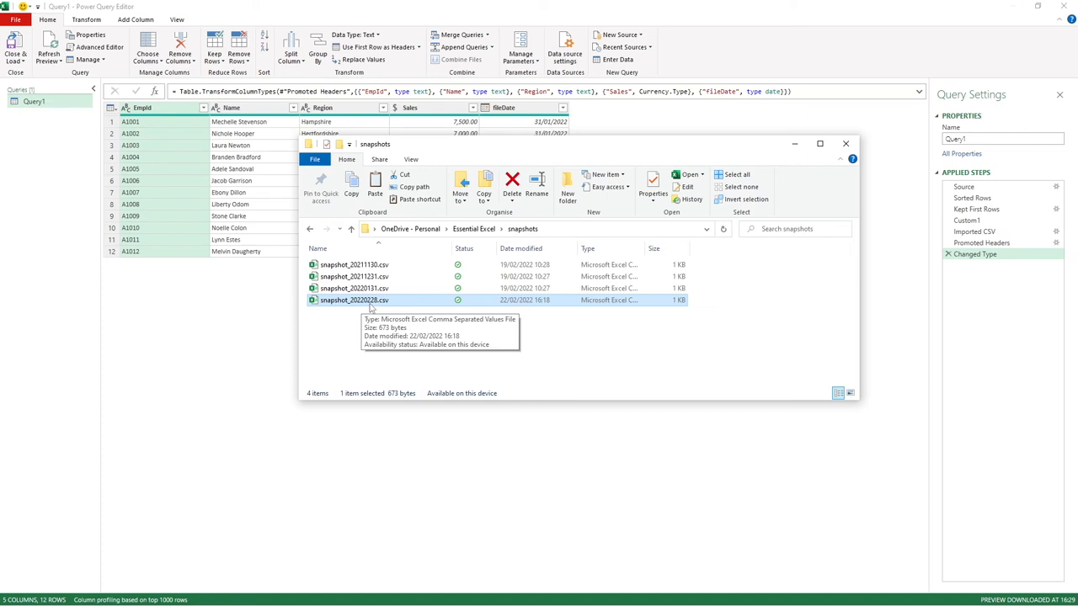
mouse_move(357, 360)
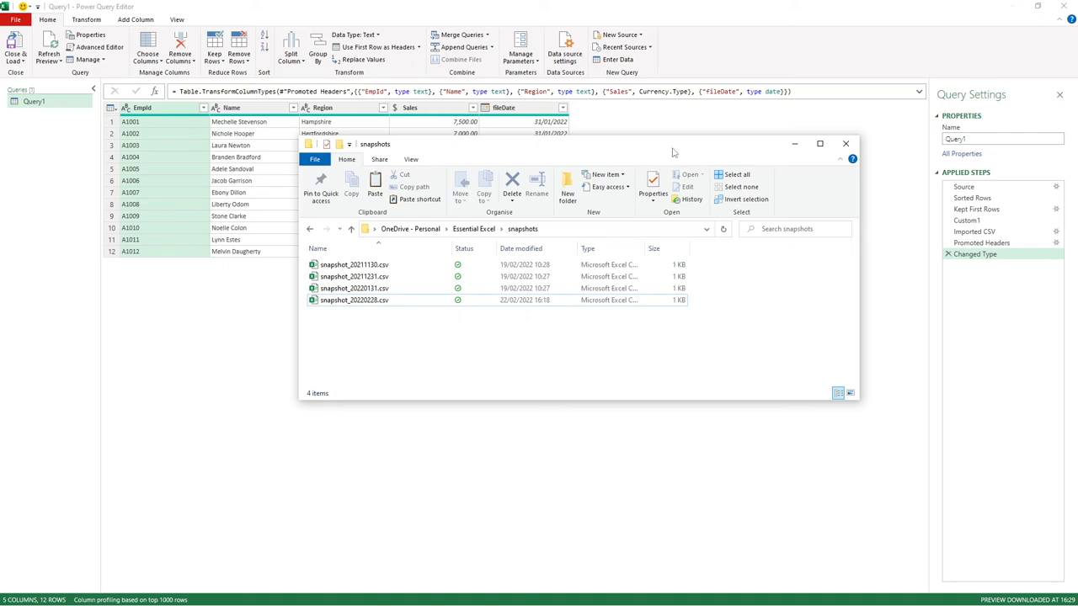
click(845, 143)
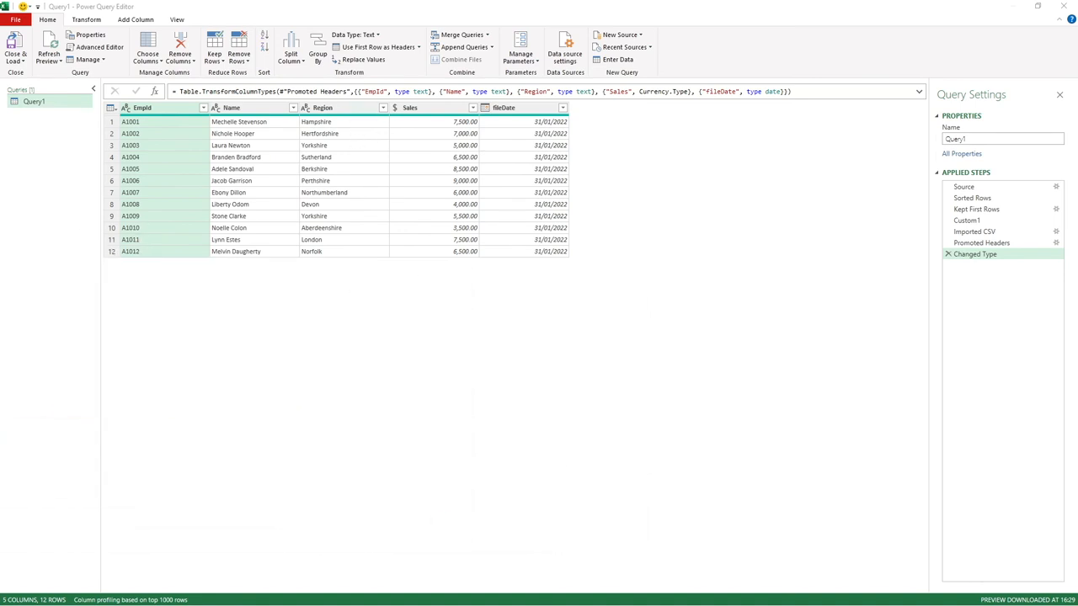
mouse_move(59, 69)
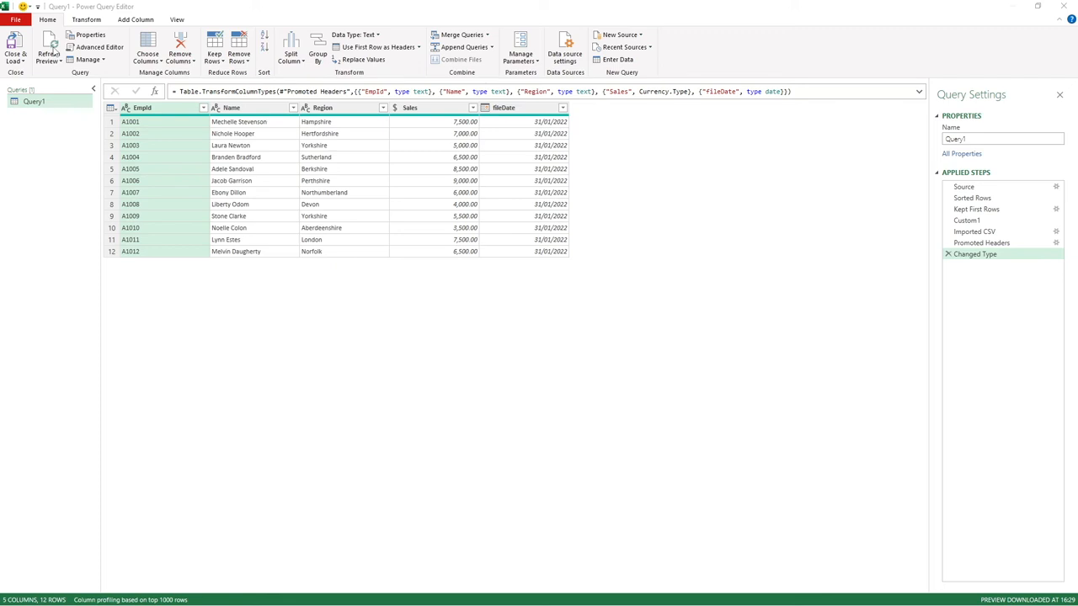
mouse_move(49, 48)
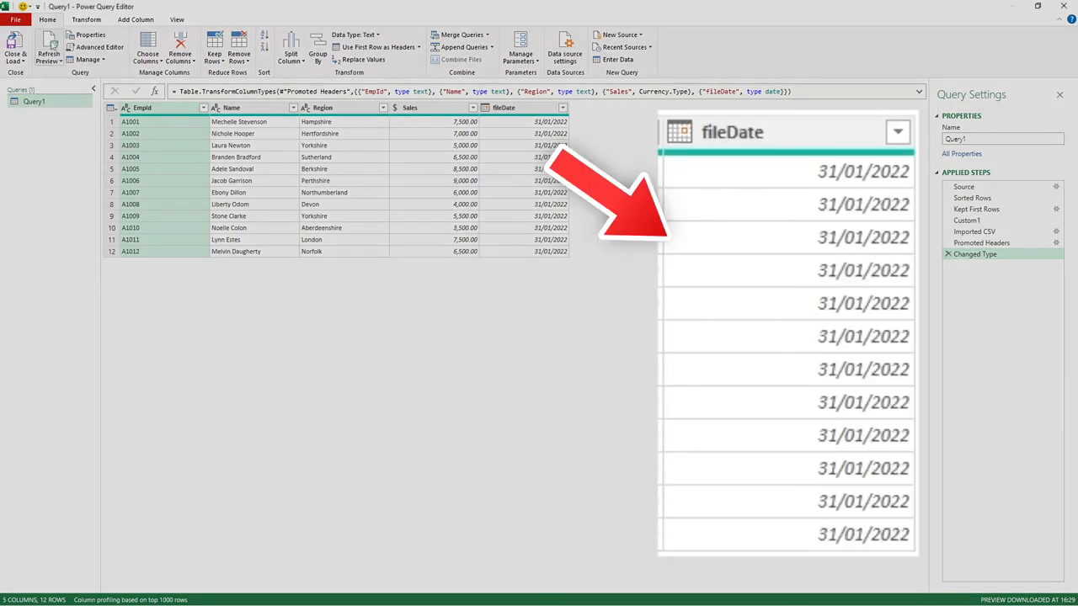
Step: Refresh the preview so fileDate shows 28/02/2022
click(48, 42)
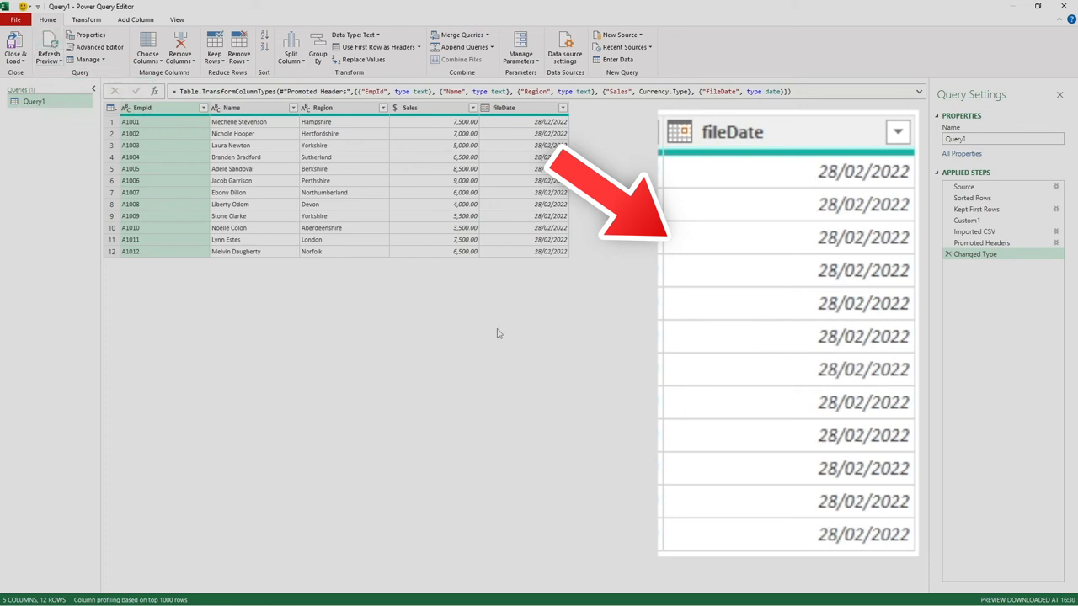
mouse_move(760, 190)
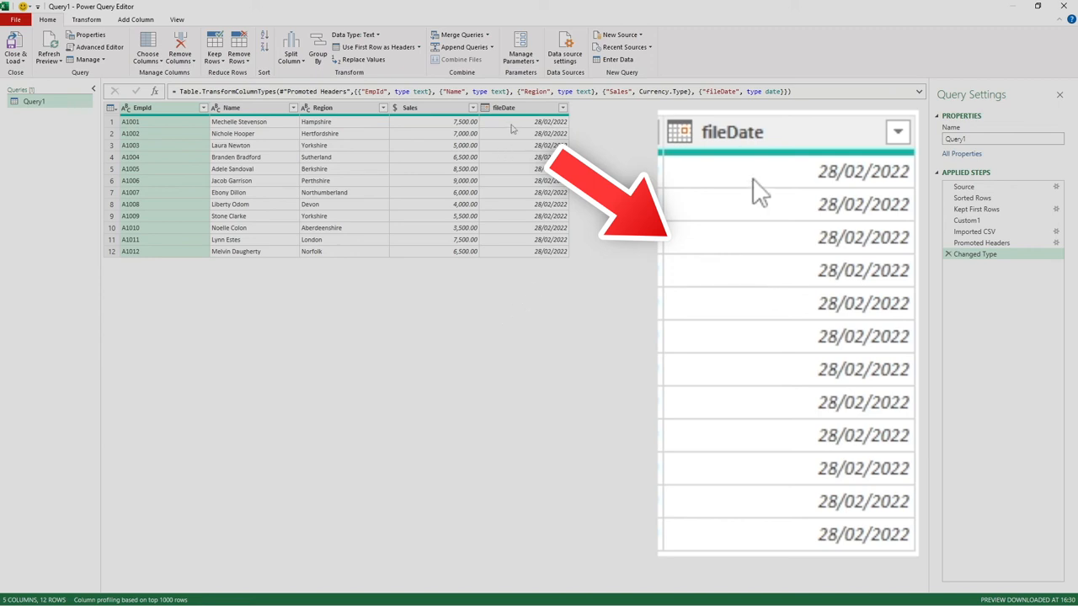
mouse_move(728, 160)
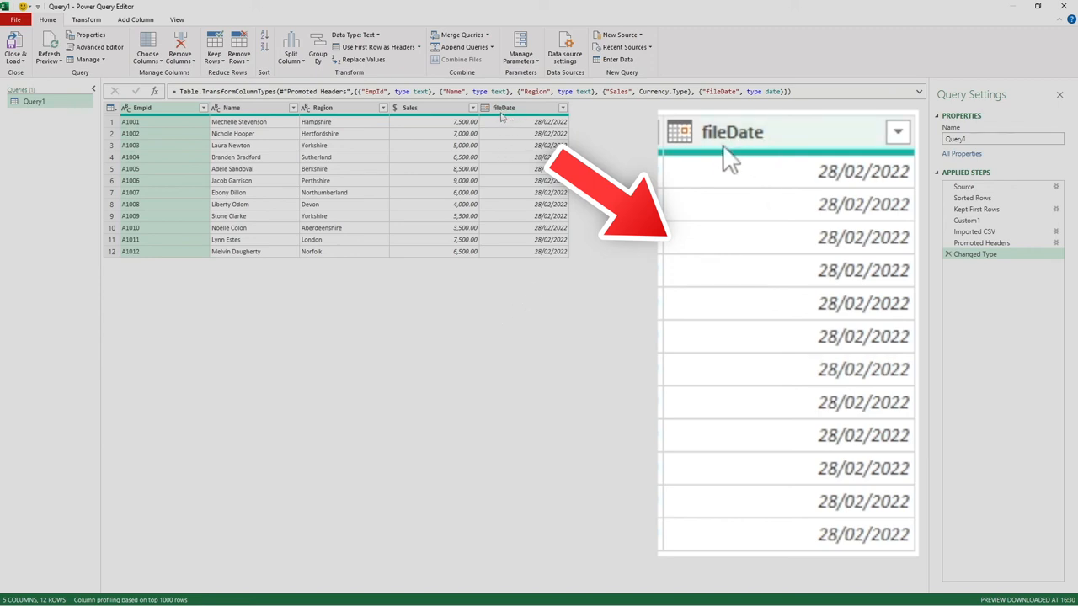
mouse_move(822, 152)
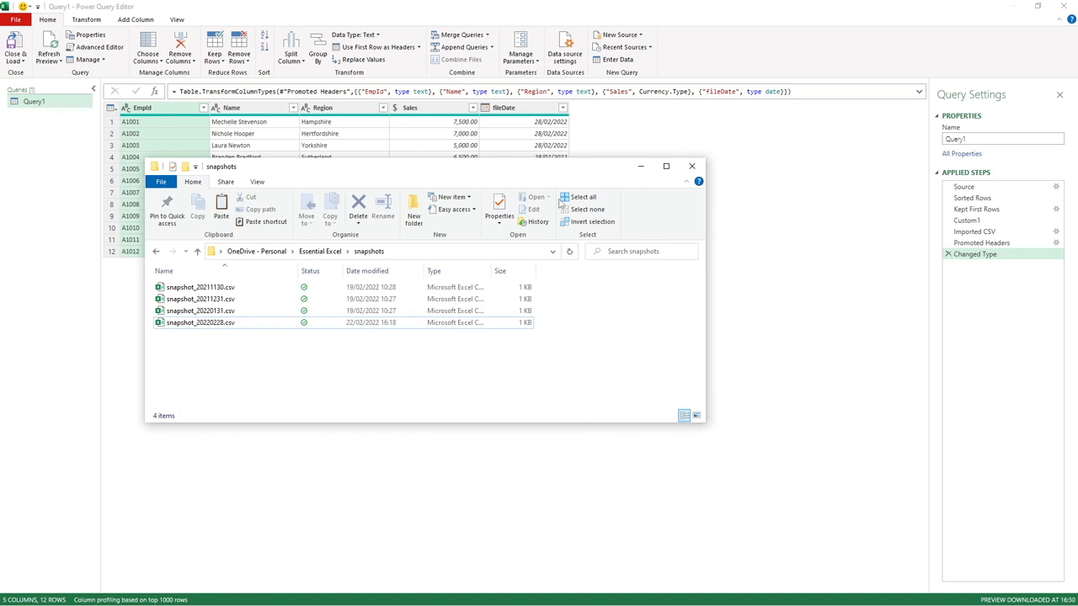
Step: Delete snapshot_20220228.csv from the snapshots folder
click(201, 323)
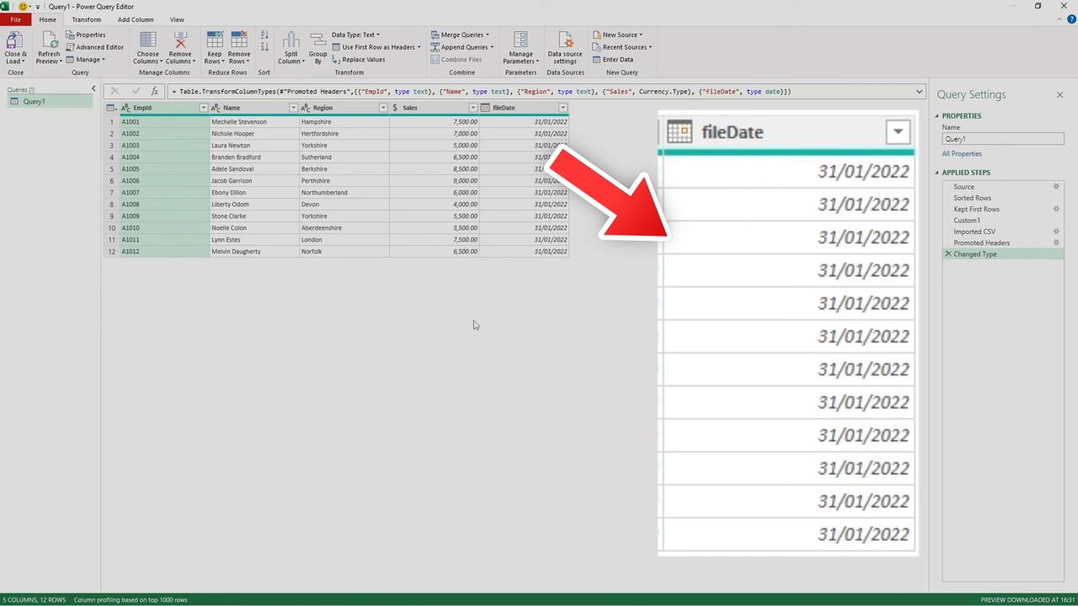
mouse_move(475, 320)
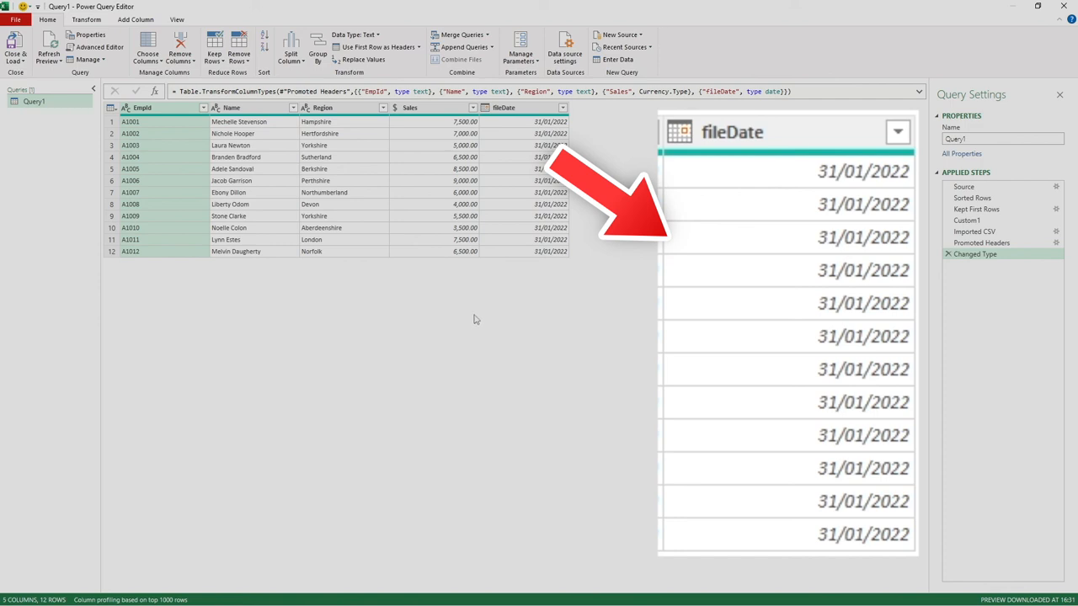
mouse_move(476, 316)
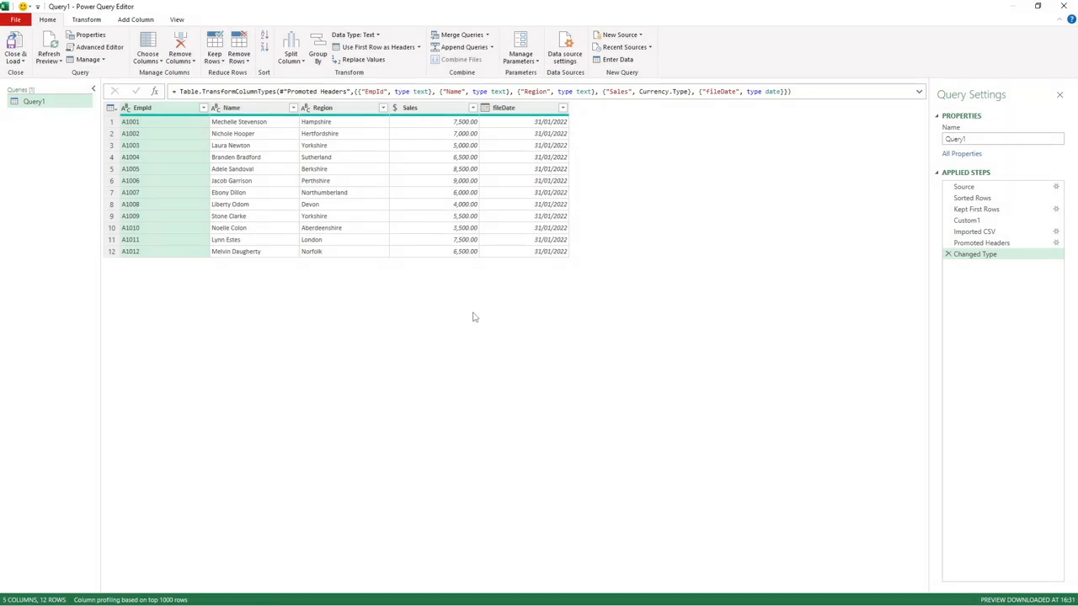
mouse_move(468, 320)
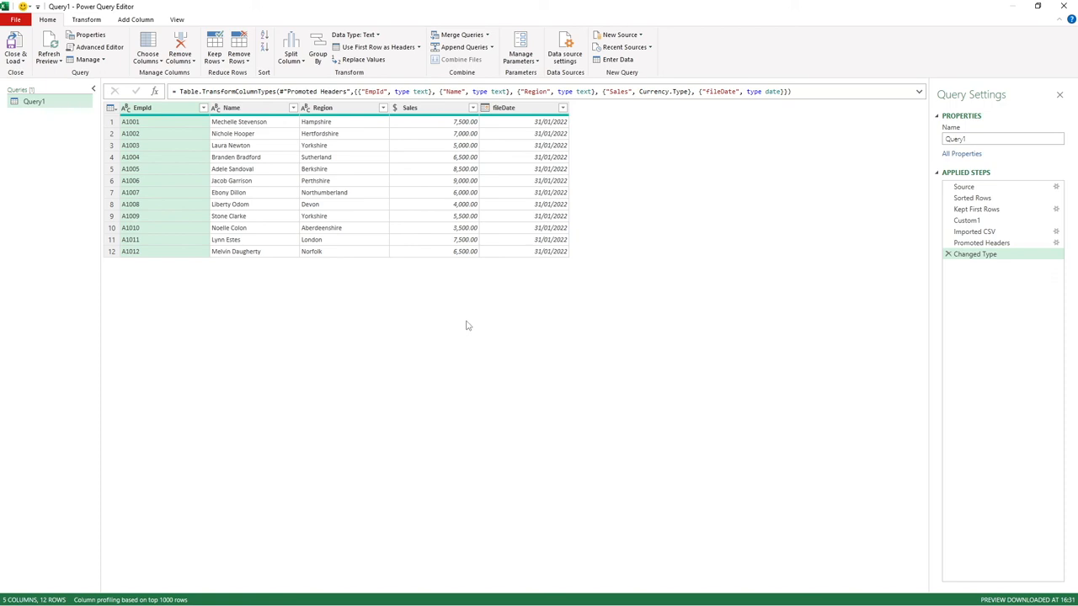
mouse_move(466, 327)
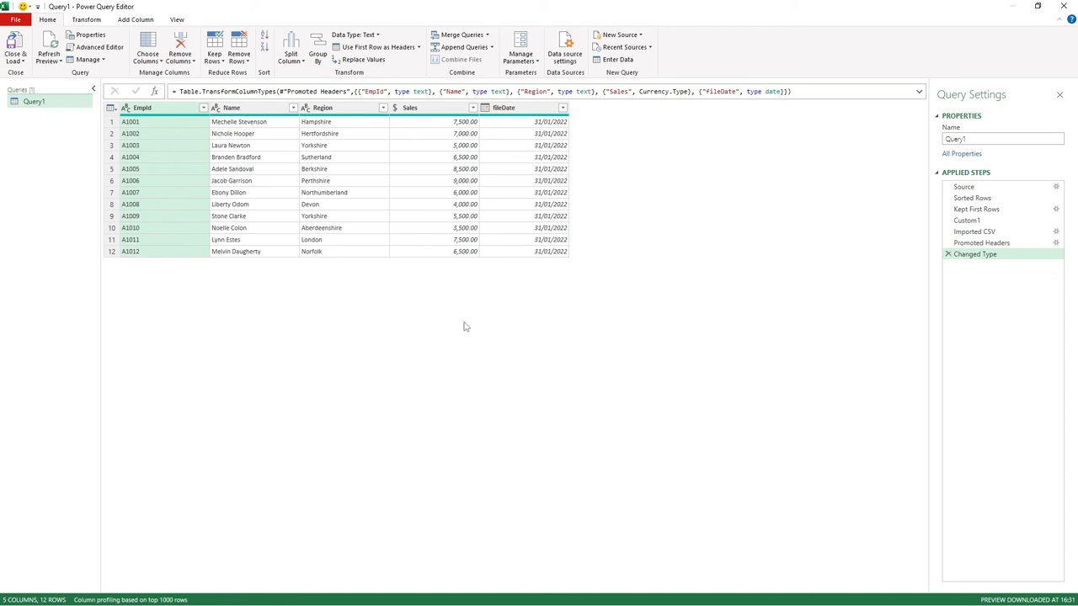
mouse_move(461, 327)
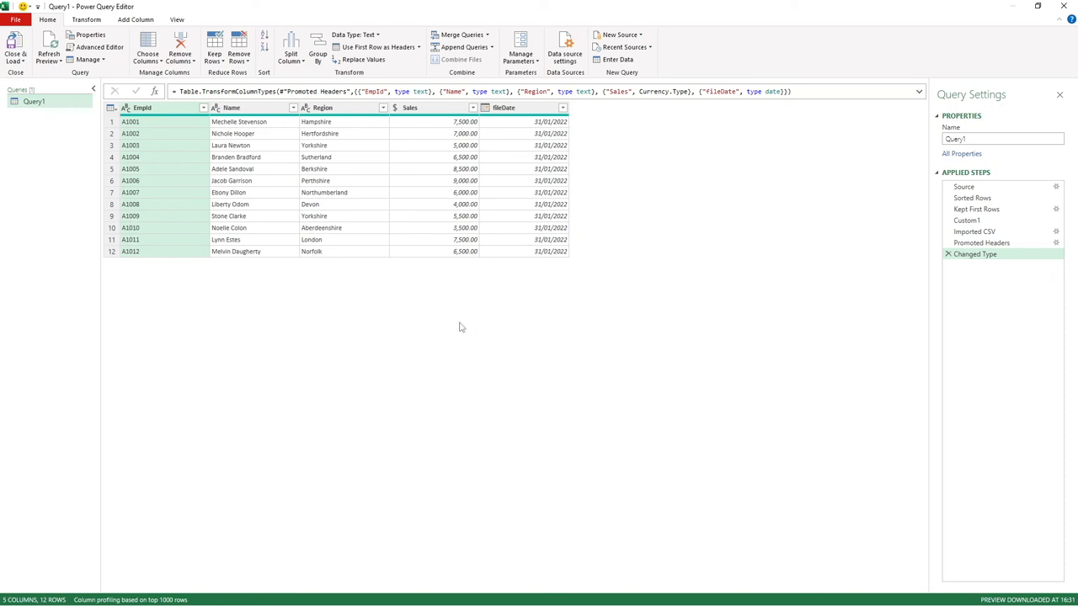